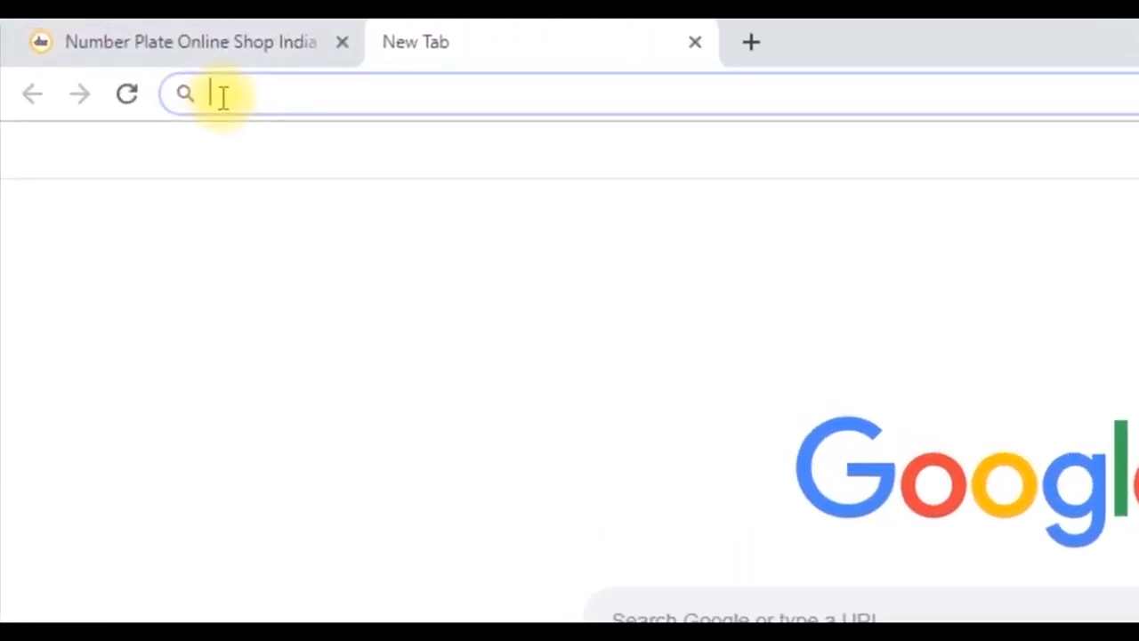
Go to celexhsrp.in full-screen and enter the dealer username and password.
text(celexhsrp.in)
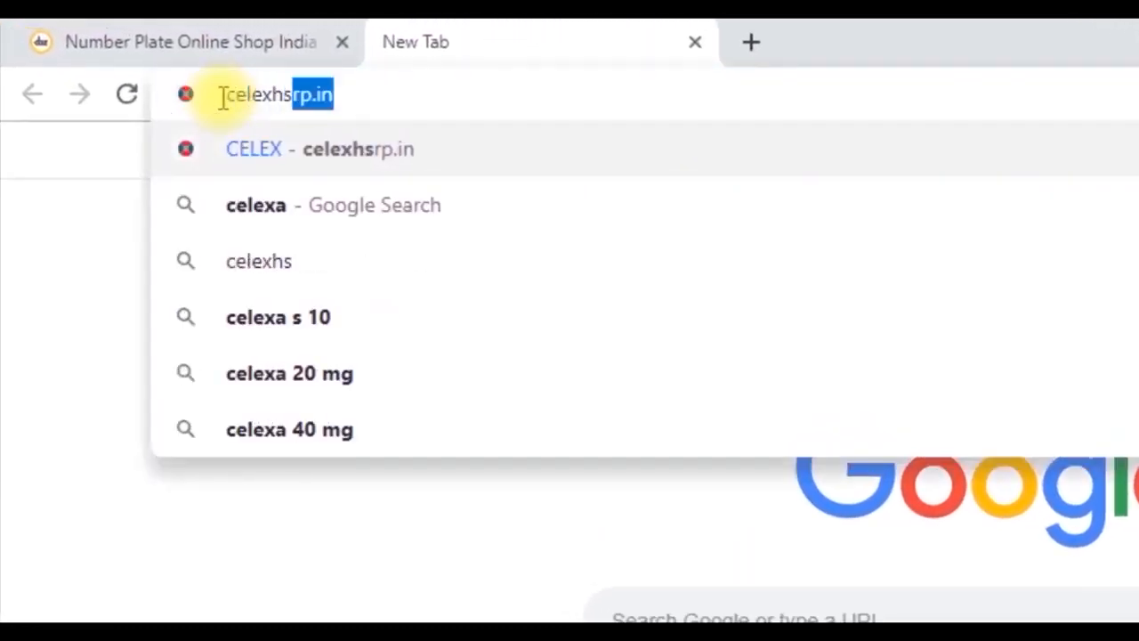
click(321, 148)
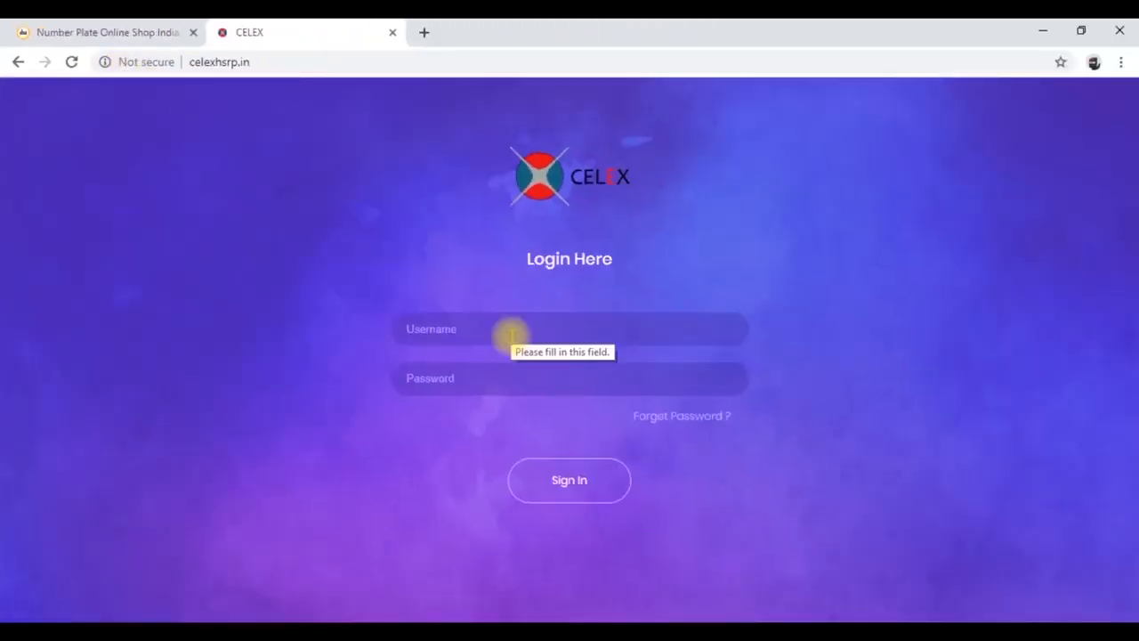
key(f11)
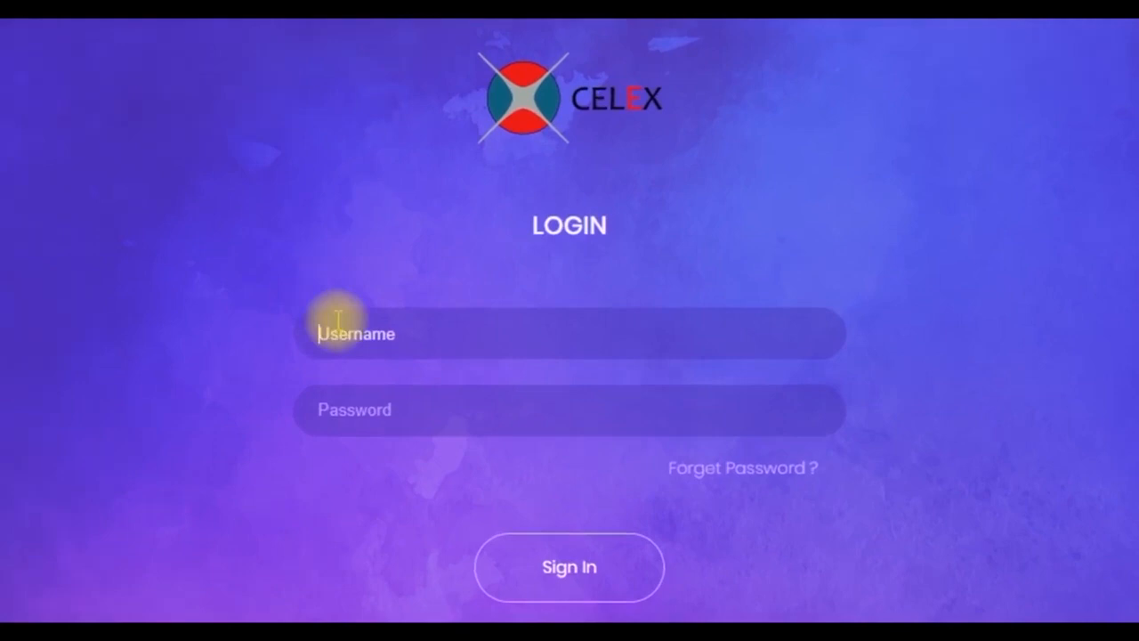
text(DE0000)
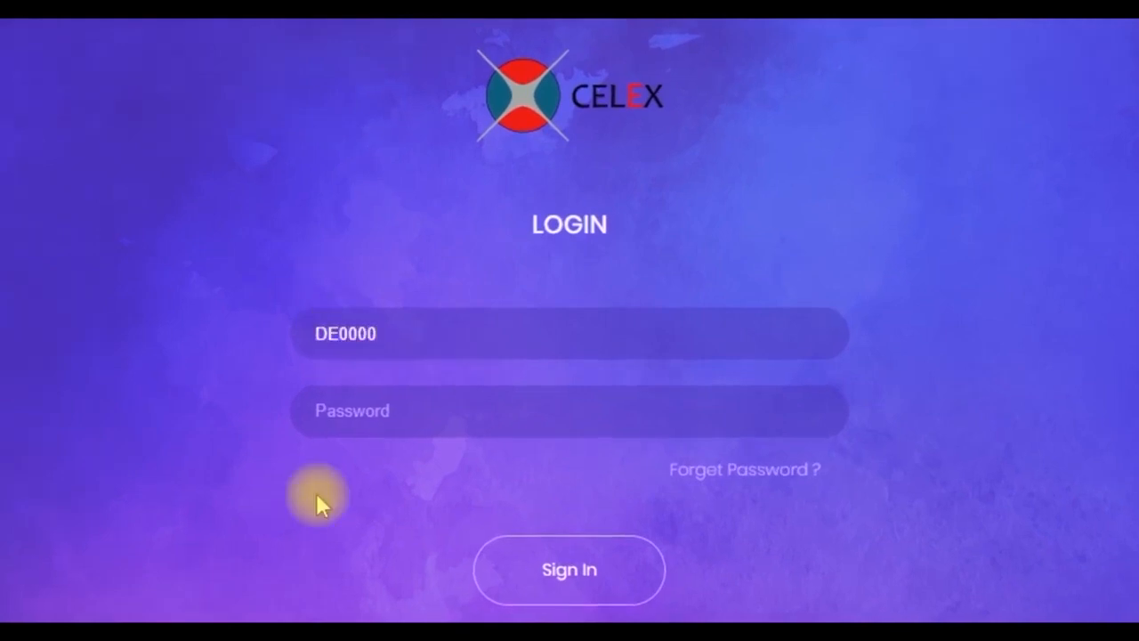
text(3)
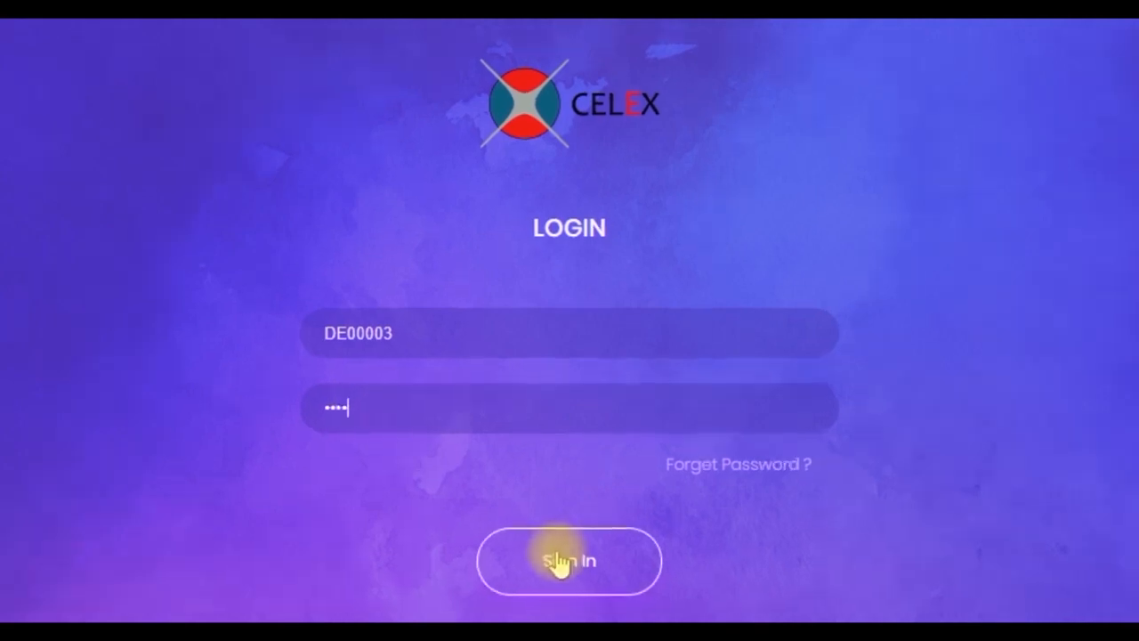
Sign in, check the balances, and scroll down to the Order Status table.
click(569, 560)
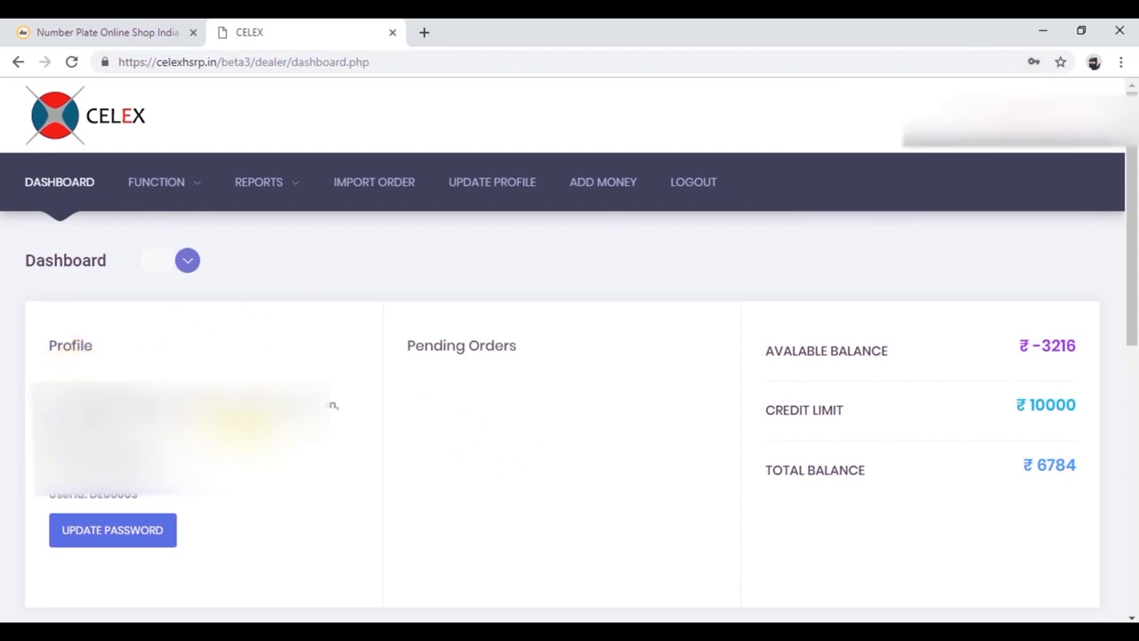
mouse_move(1073, 365)
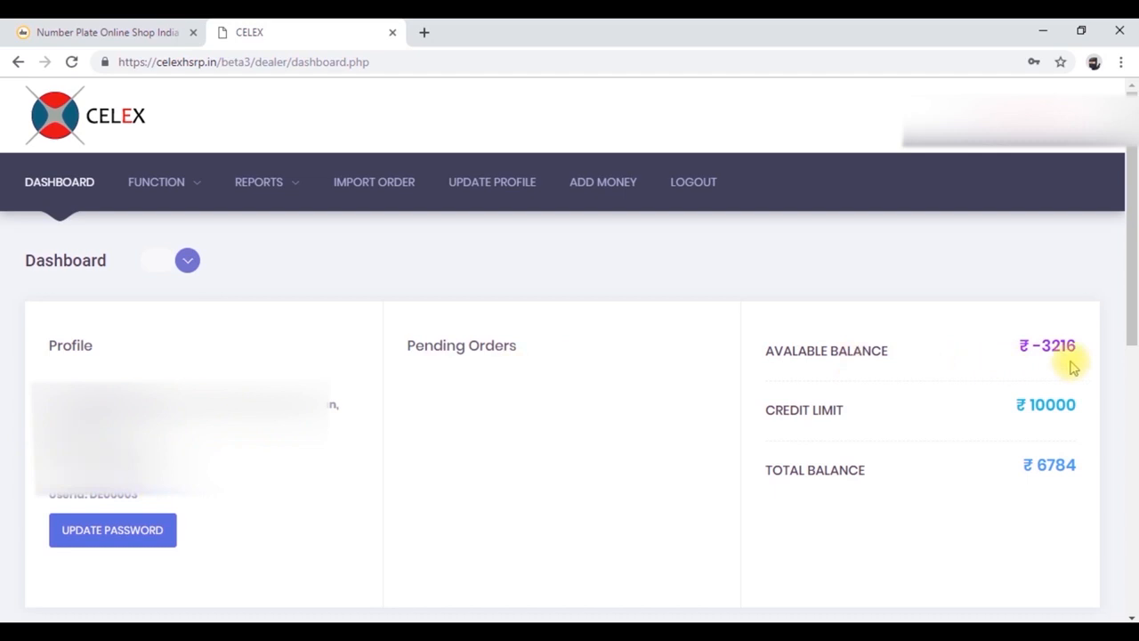
mouse_move(853, 474)
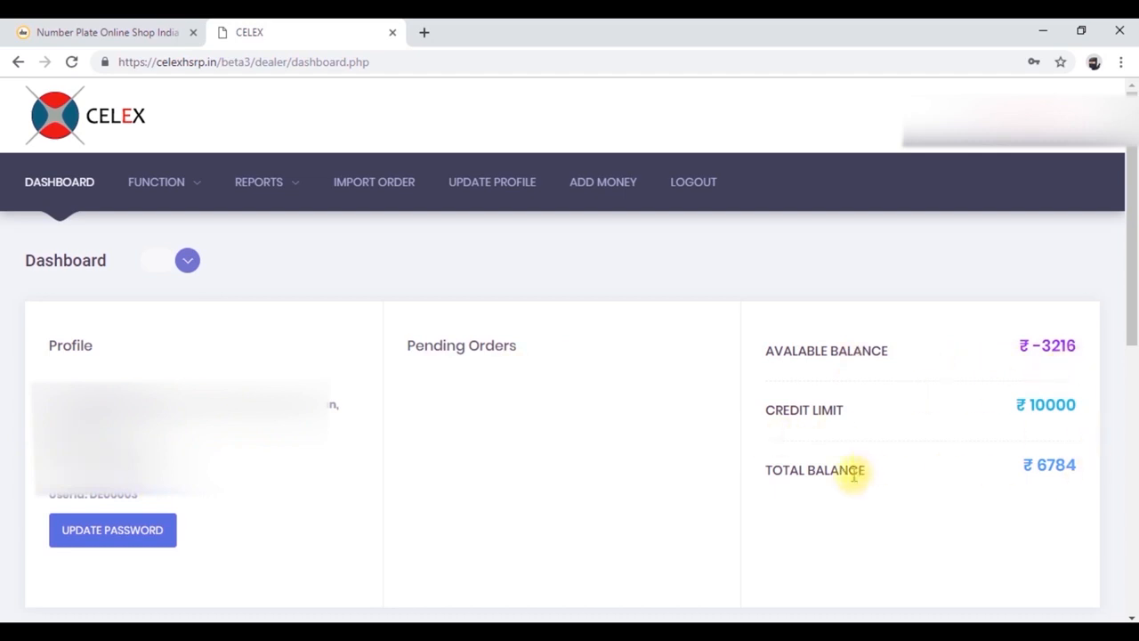
scroll(down, 3)
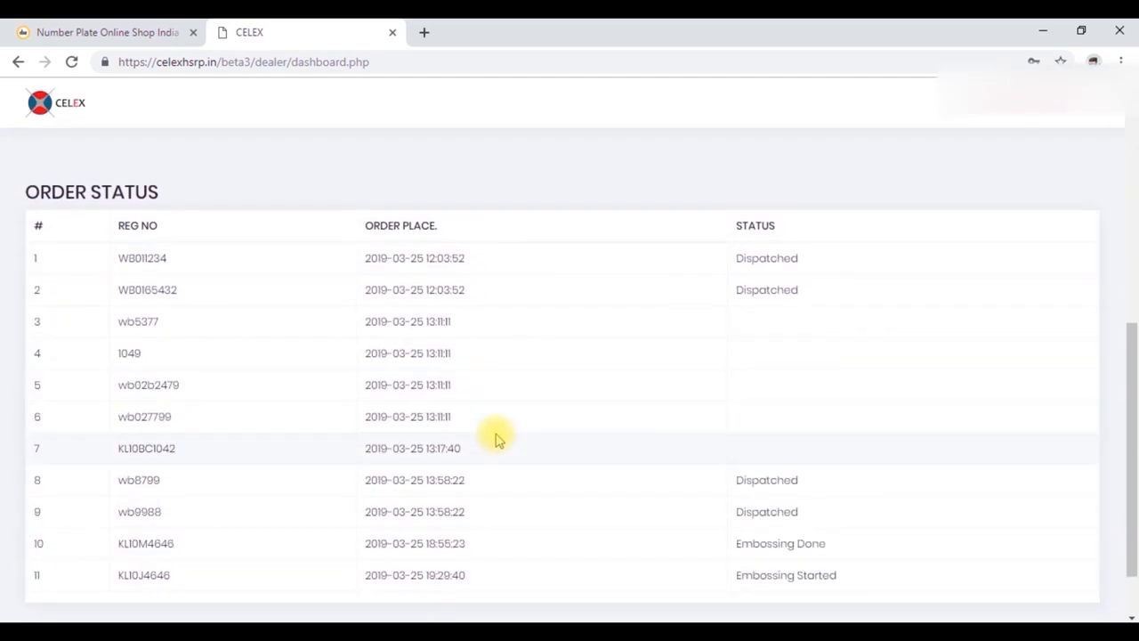
scroll(down, 3)
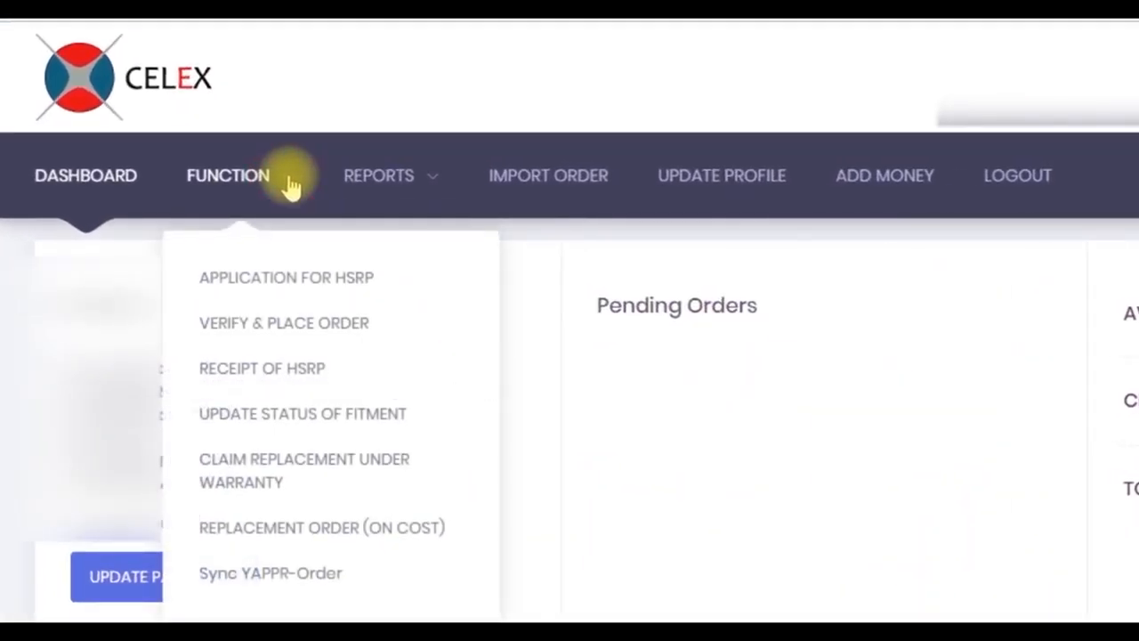
mouse_move(284, 277)
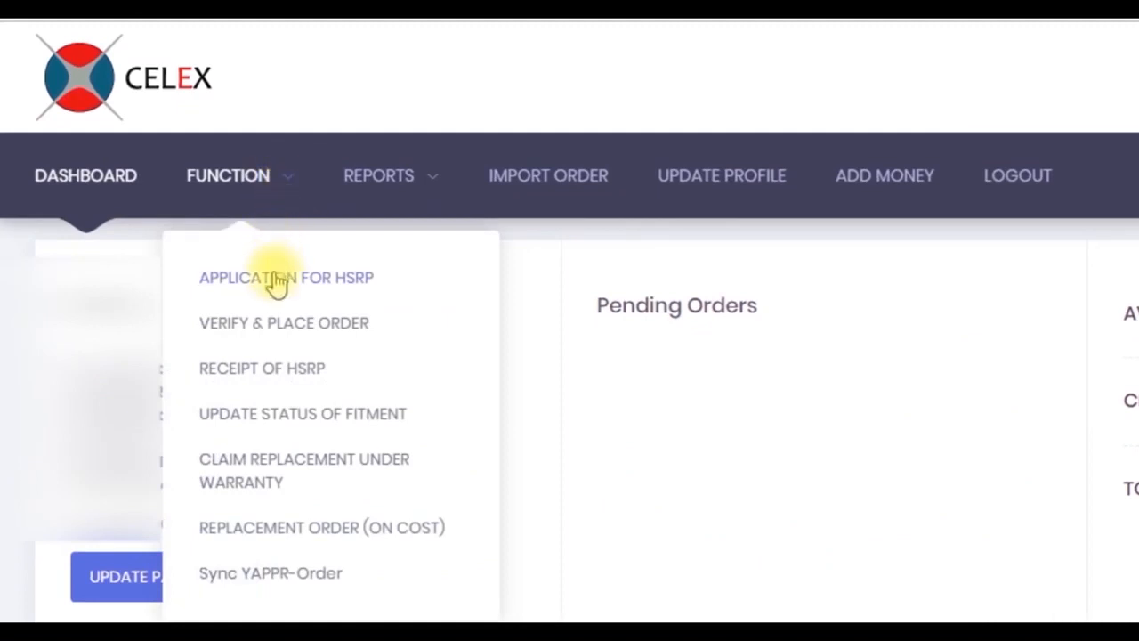
mouse_move(289, 205)
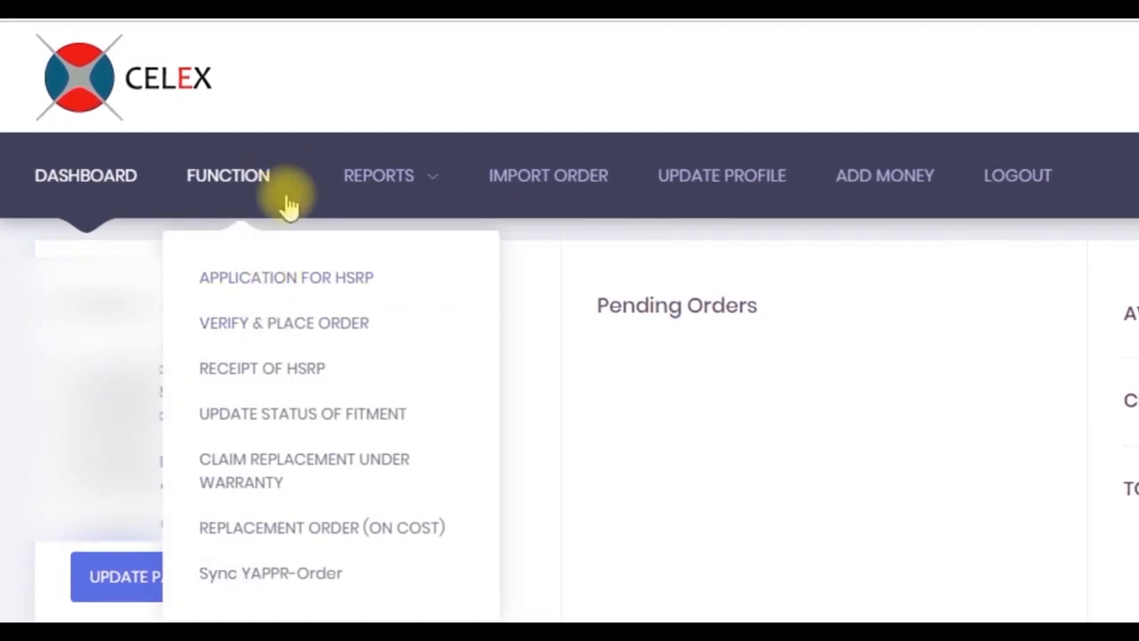
mouse_move(280, 277)
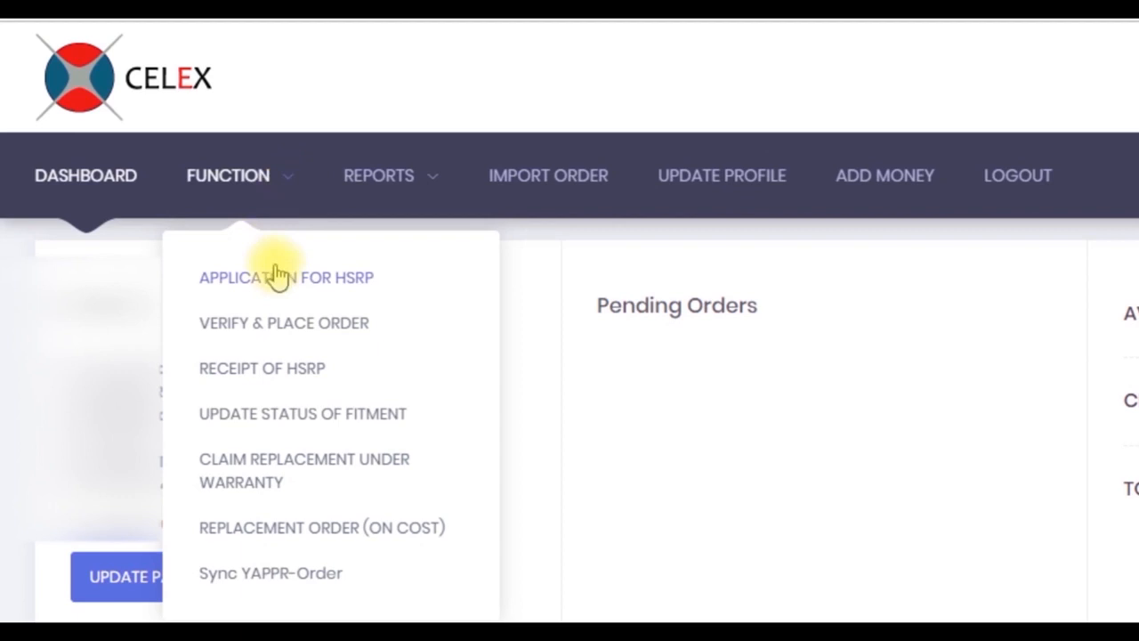
mouse_move(274, 333)
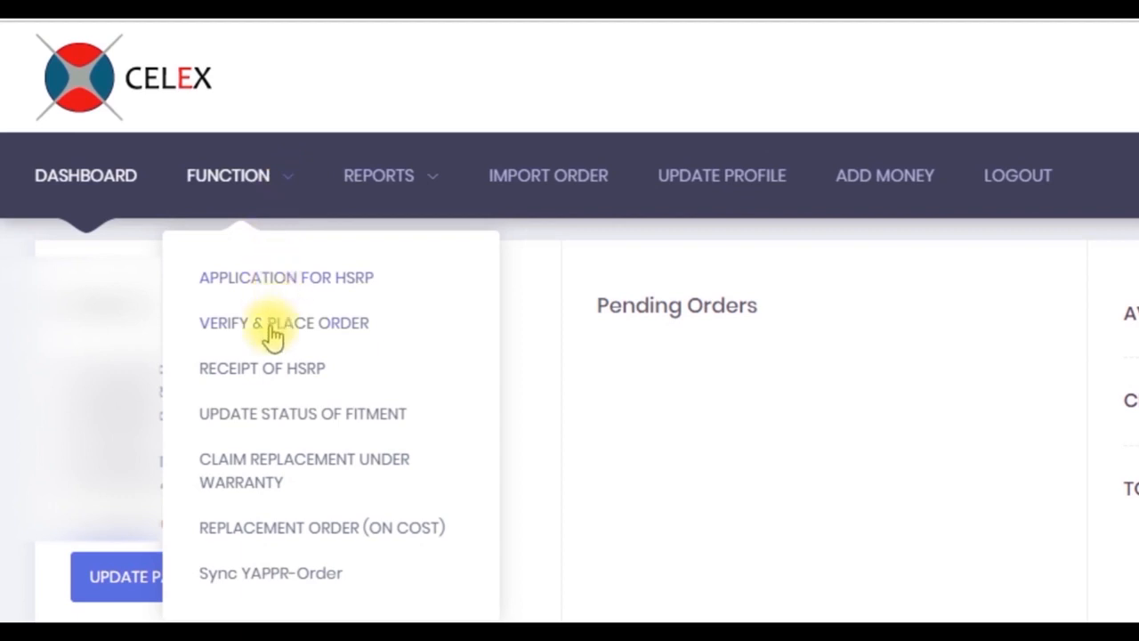
mouse_move(271, 345)
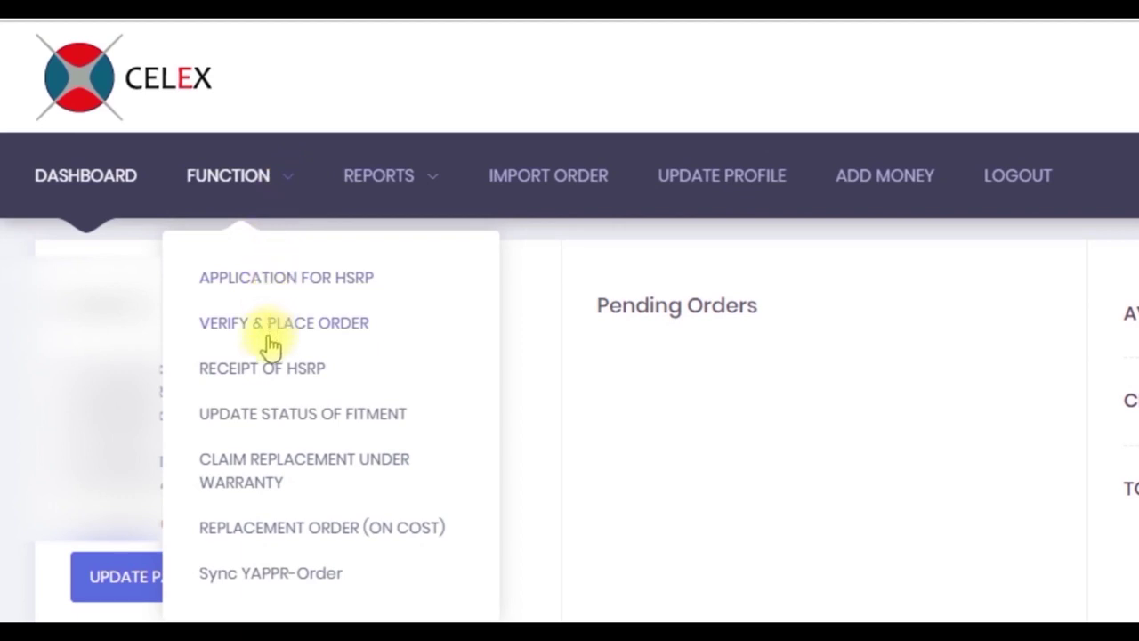
mouse_move(270, 391)
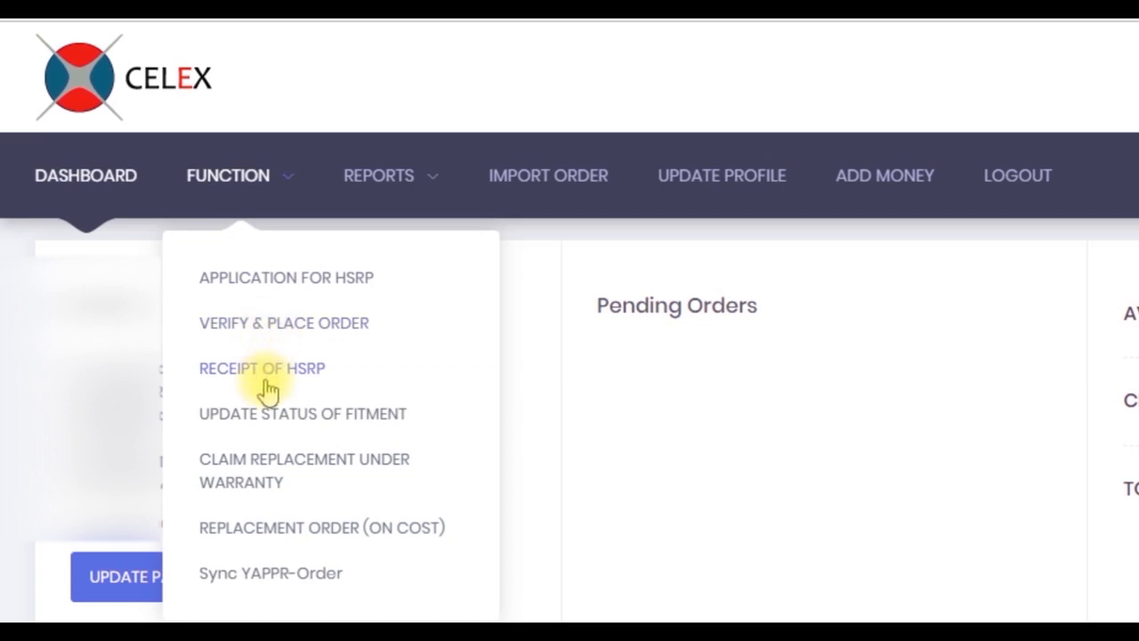
mouse_move(271, 432)
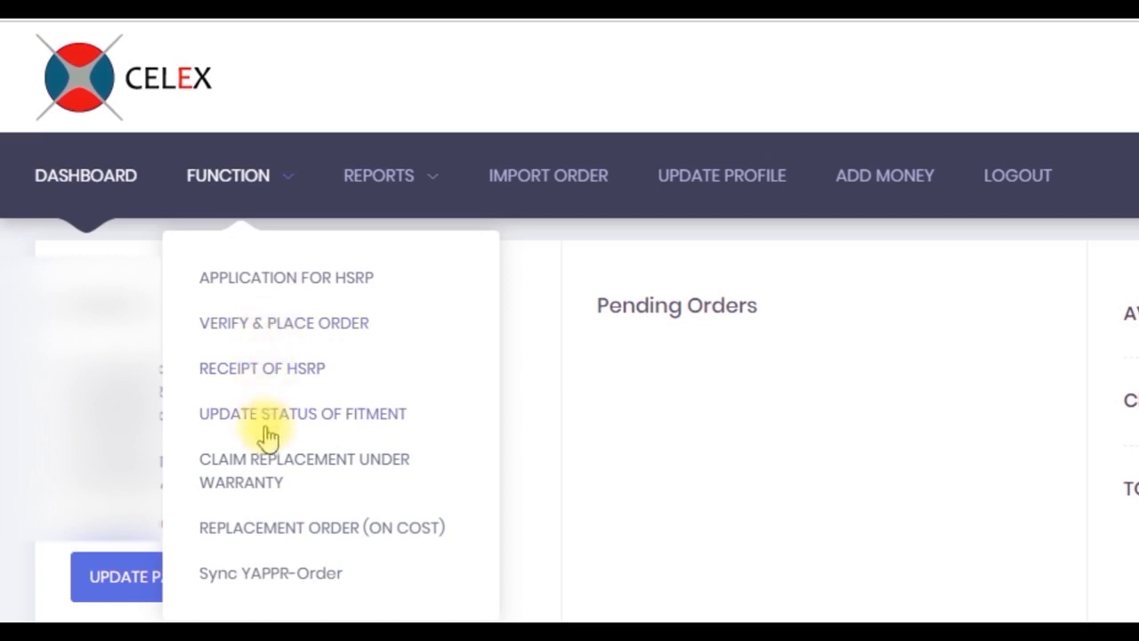
mouse_move(275, 483)
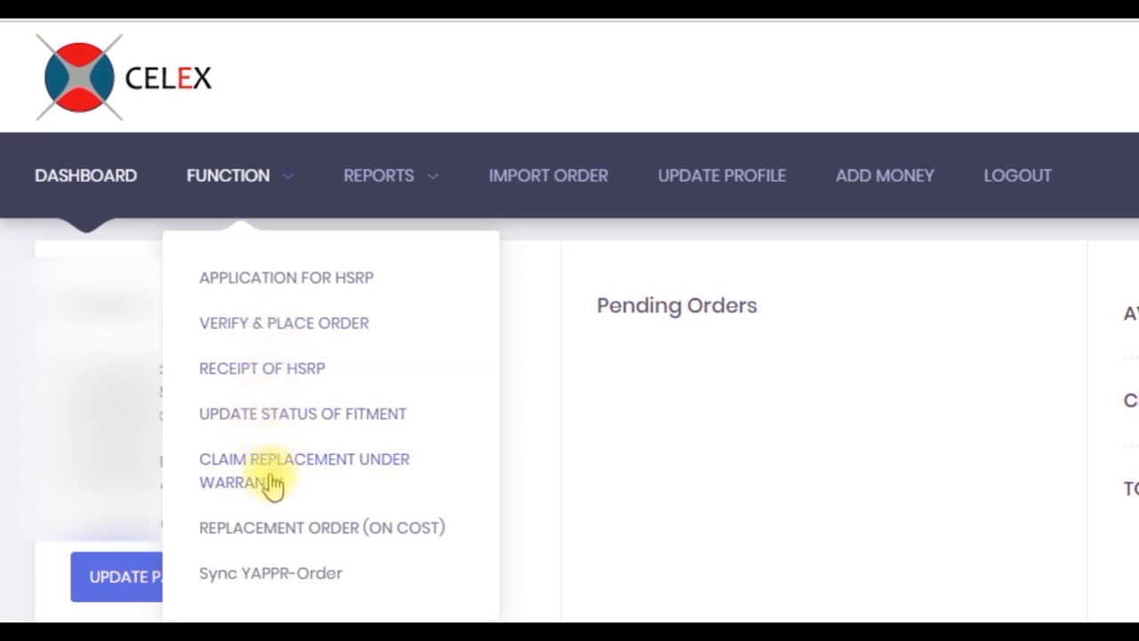
mouse_move(276, 449)
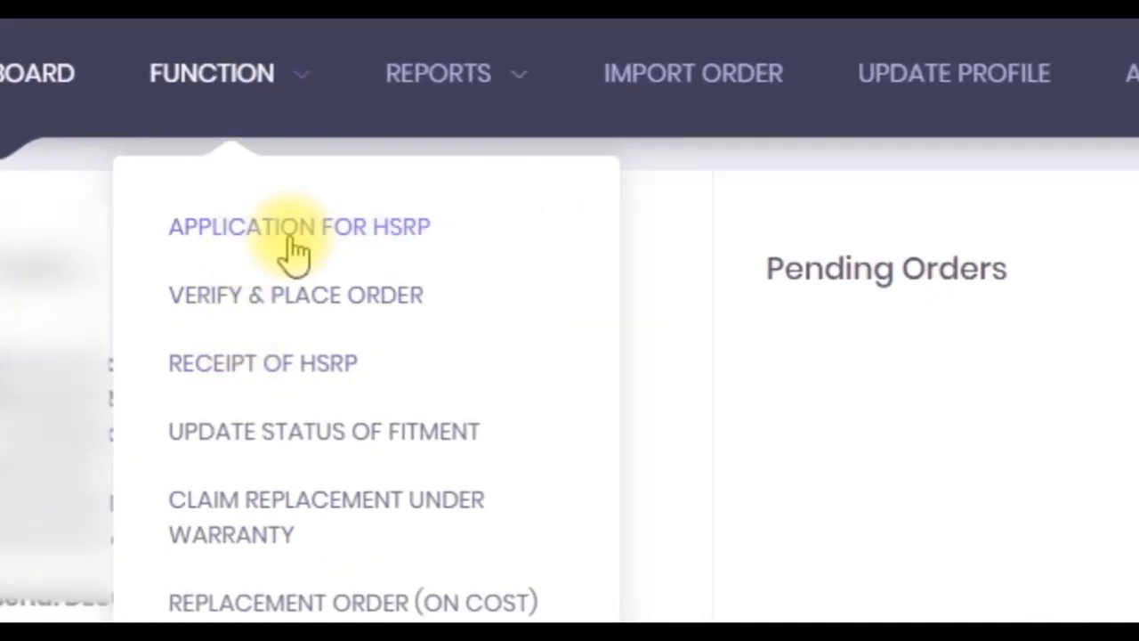
click(298, 226)
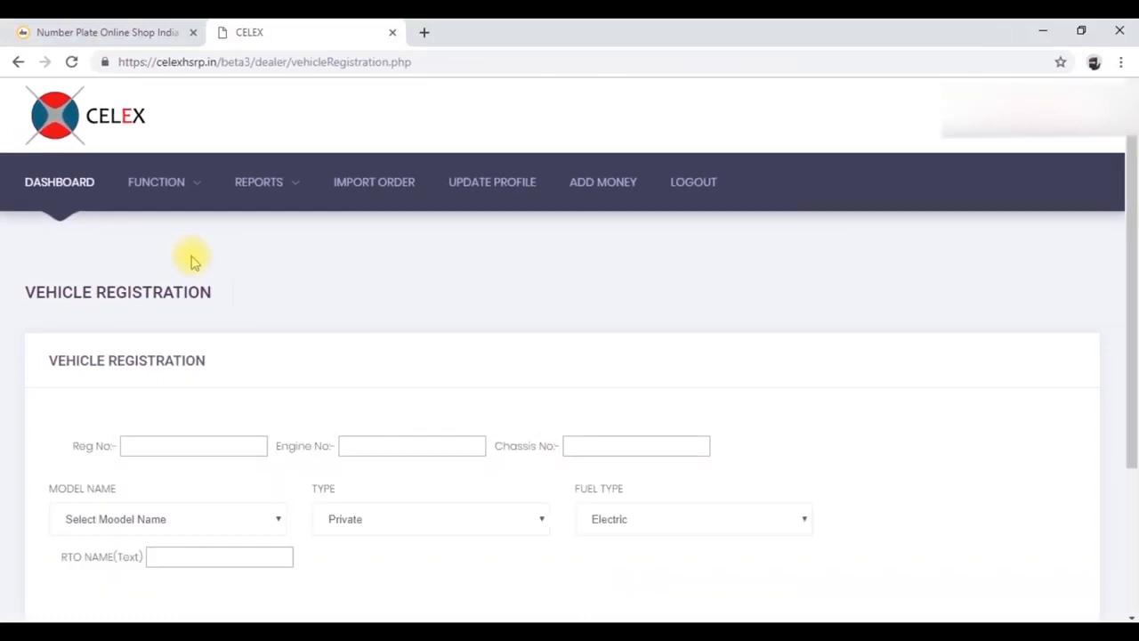
scroll(down, 3)
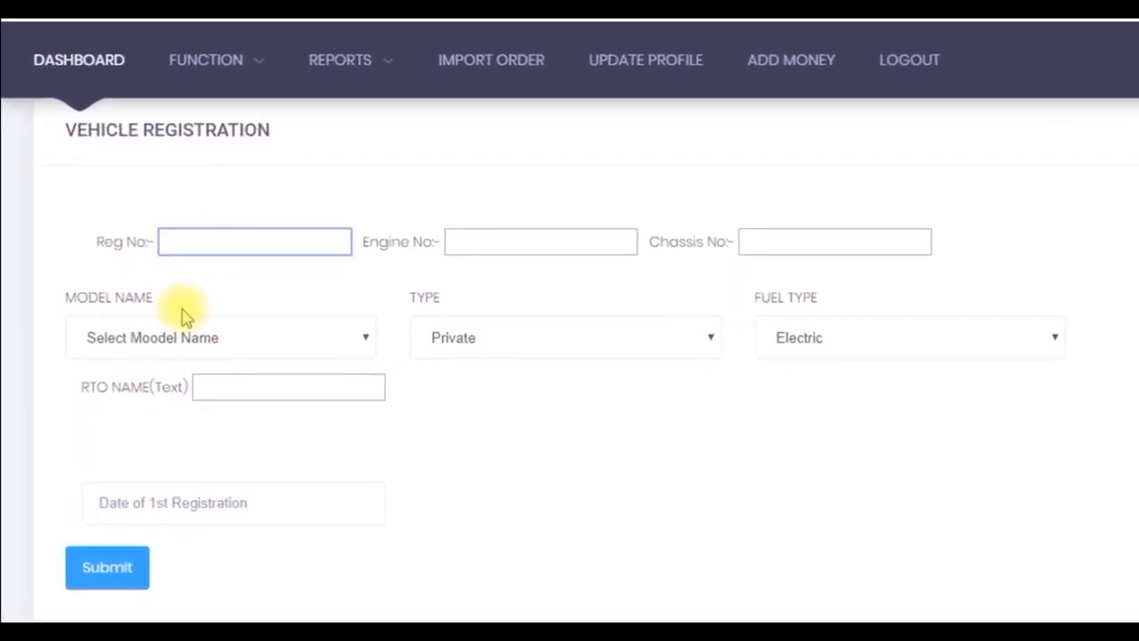
text(KL10)
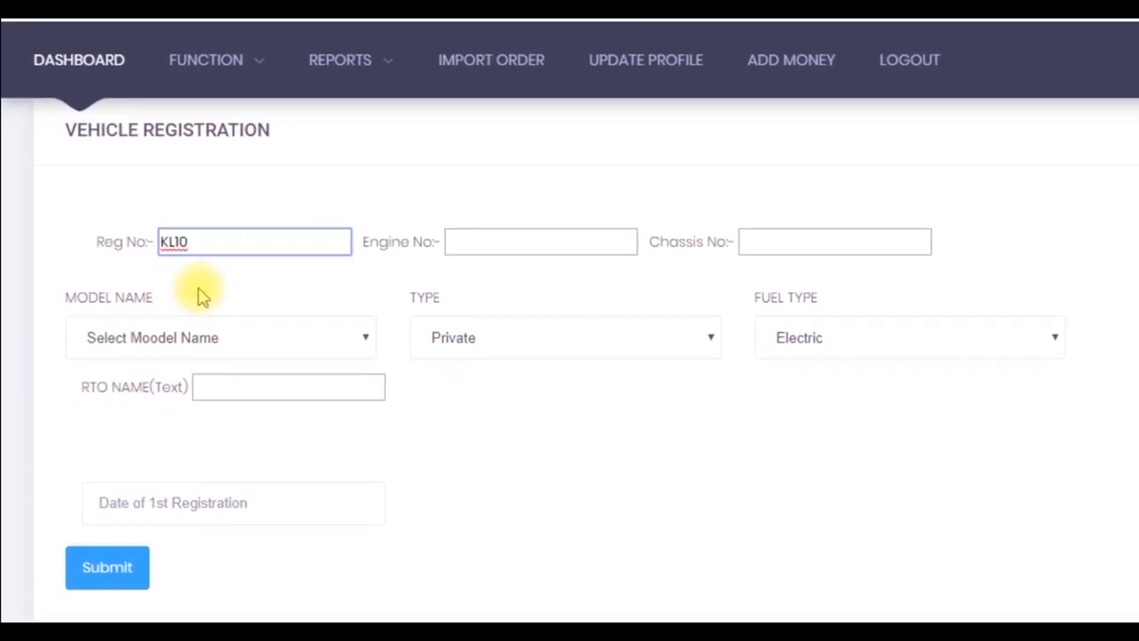
text(P7)
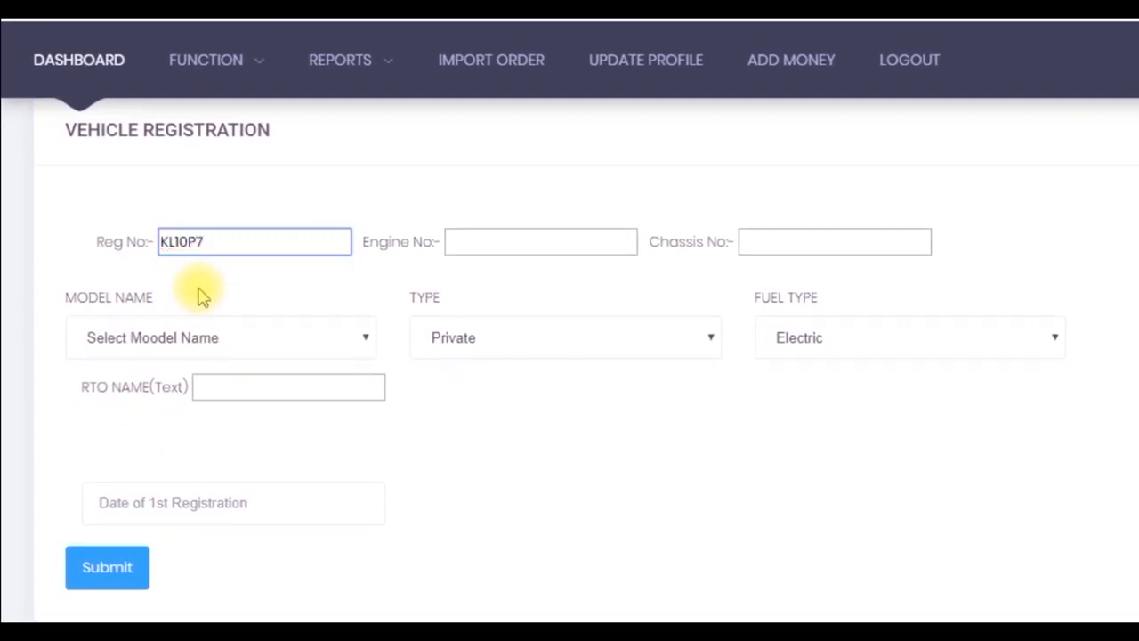
text(200)
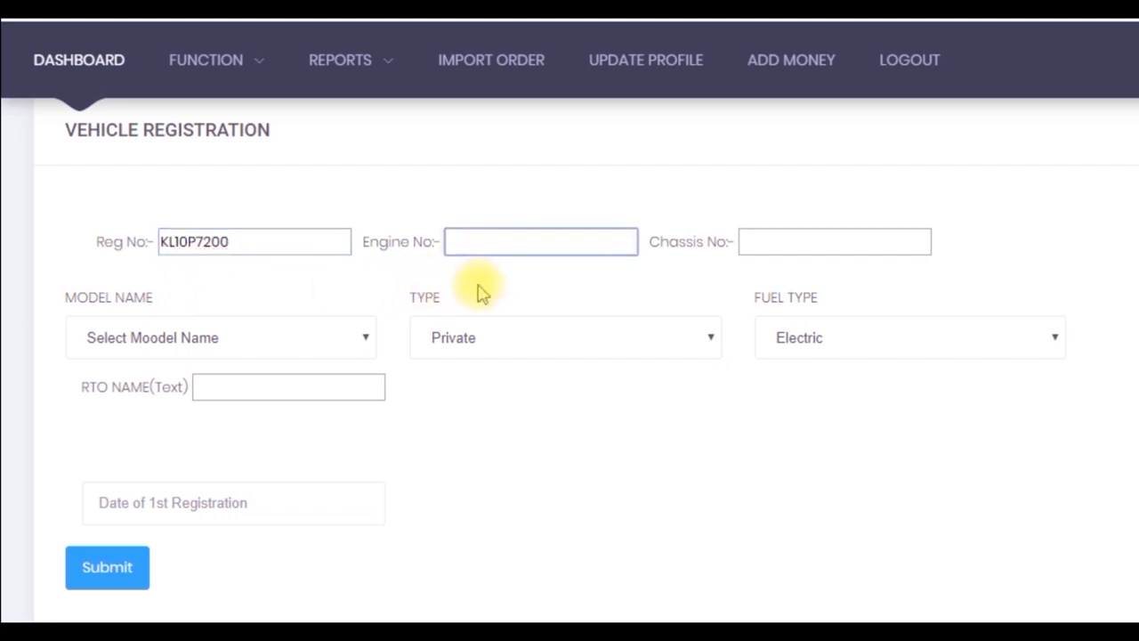
Enter engine number ABC2345D12 and begin the chassis number with 917.
text(ABC234)
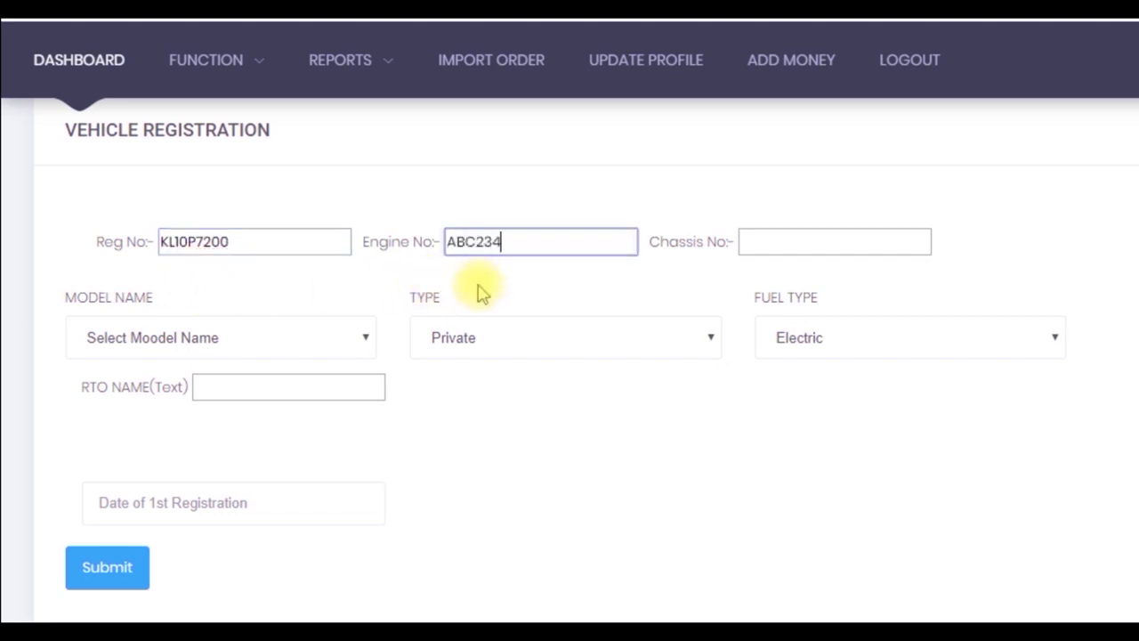
text(5D)
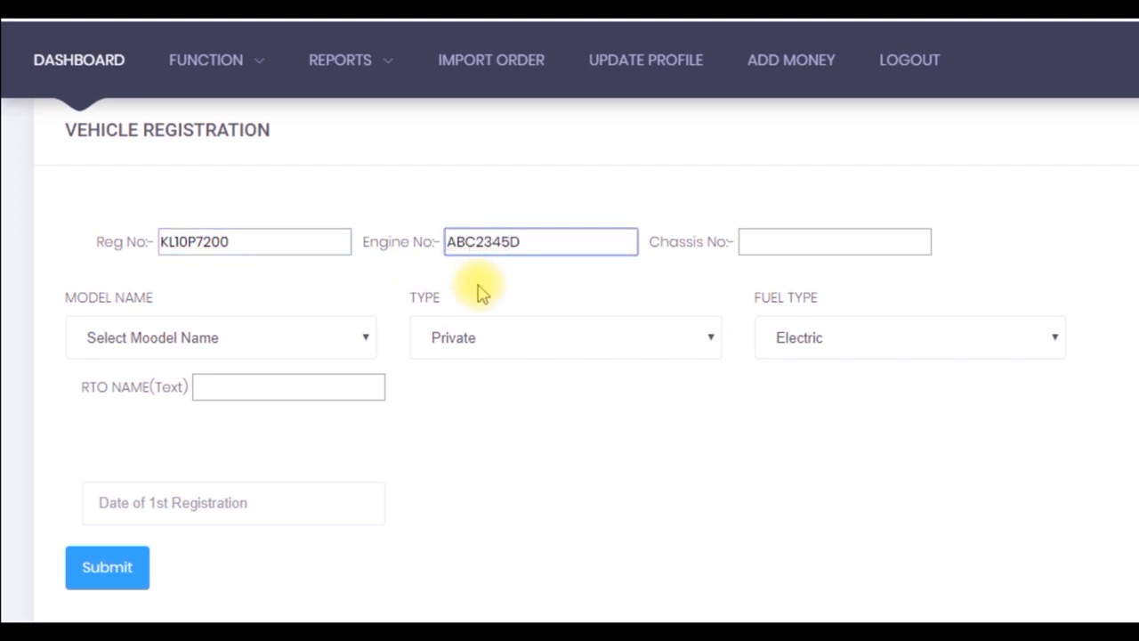
text(12)
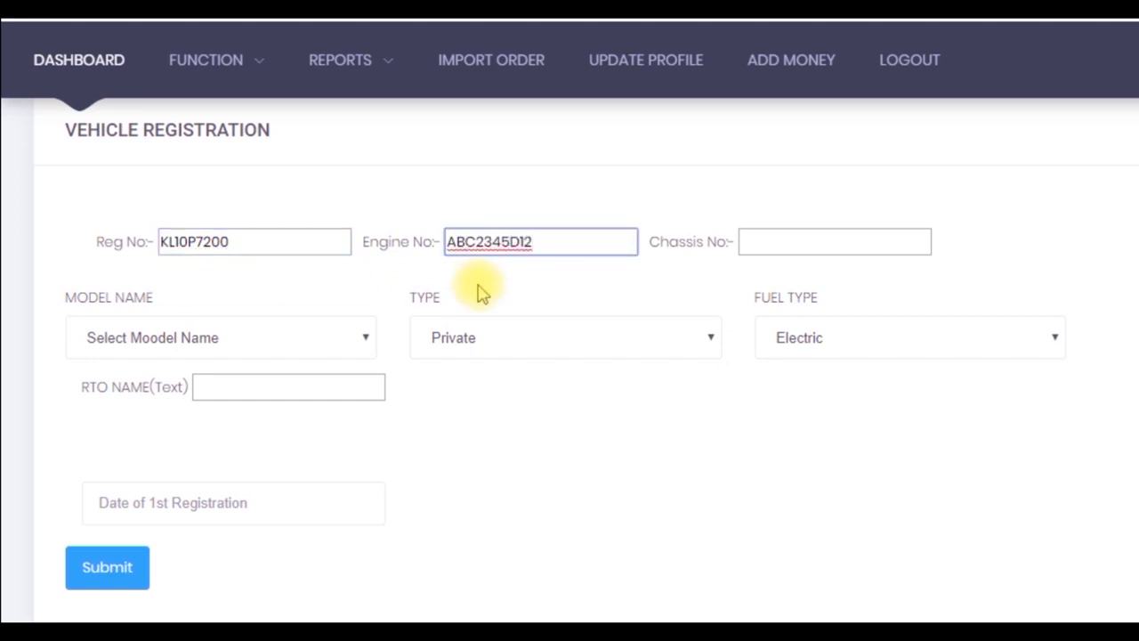
click(834, 241)
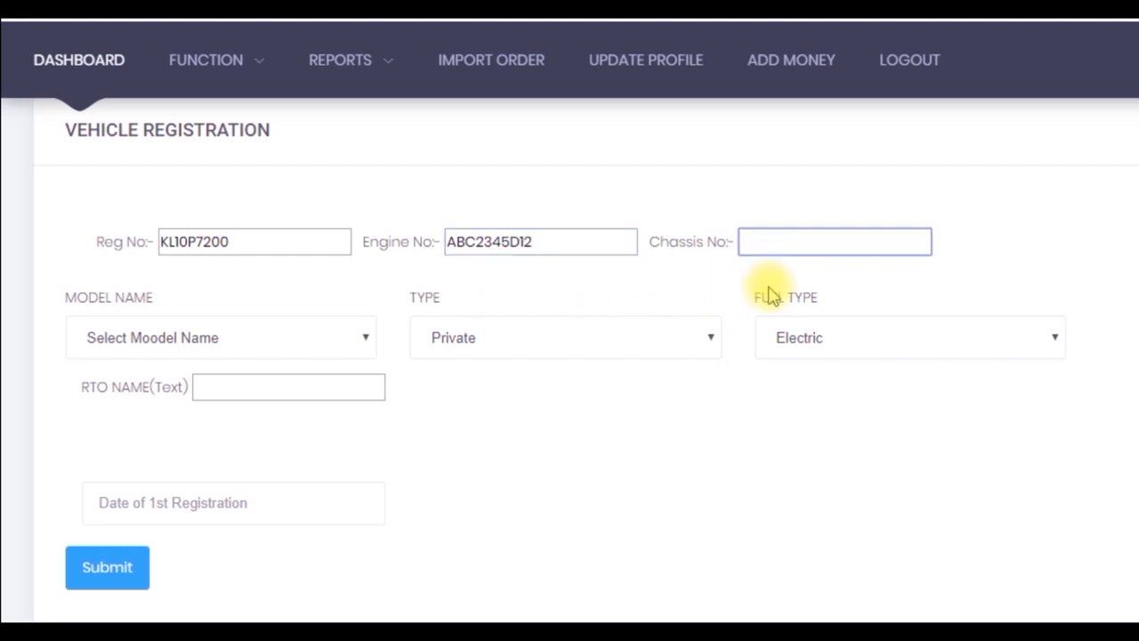
text(917)
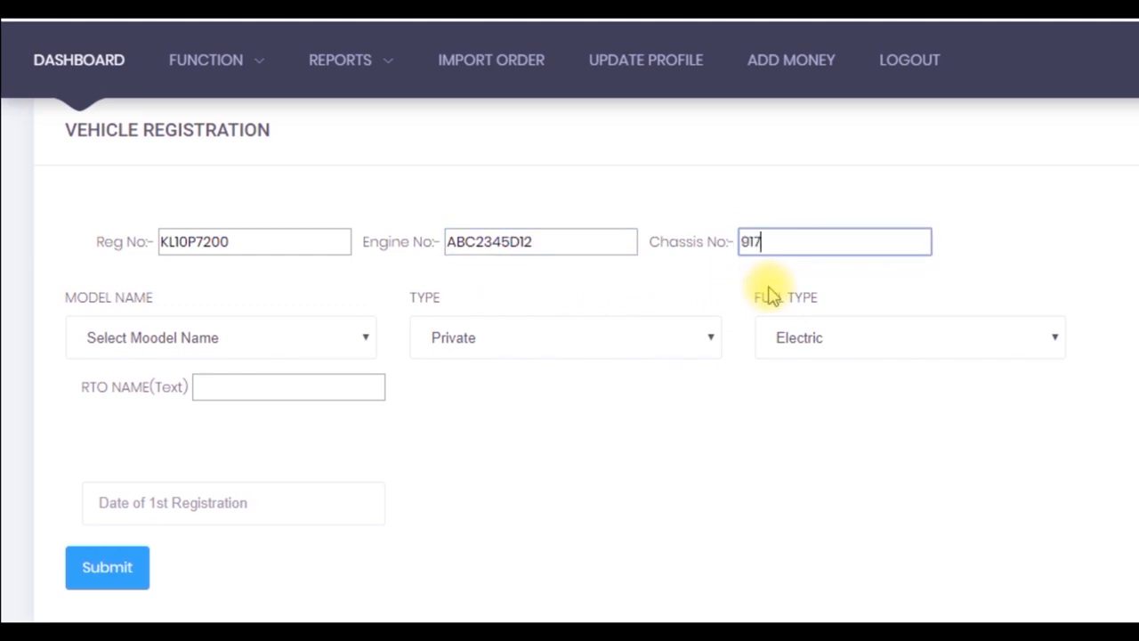
Choose model 2 Wheeler MC, type Private, fuel Petrol & CNG, and RTO MALAPPURAM.
click(220, 337)
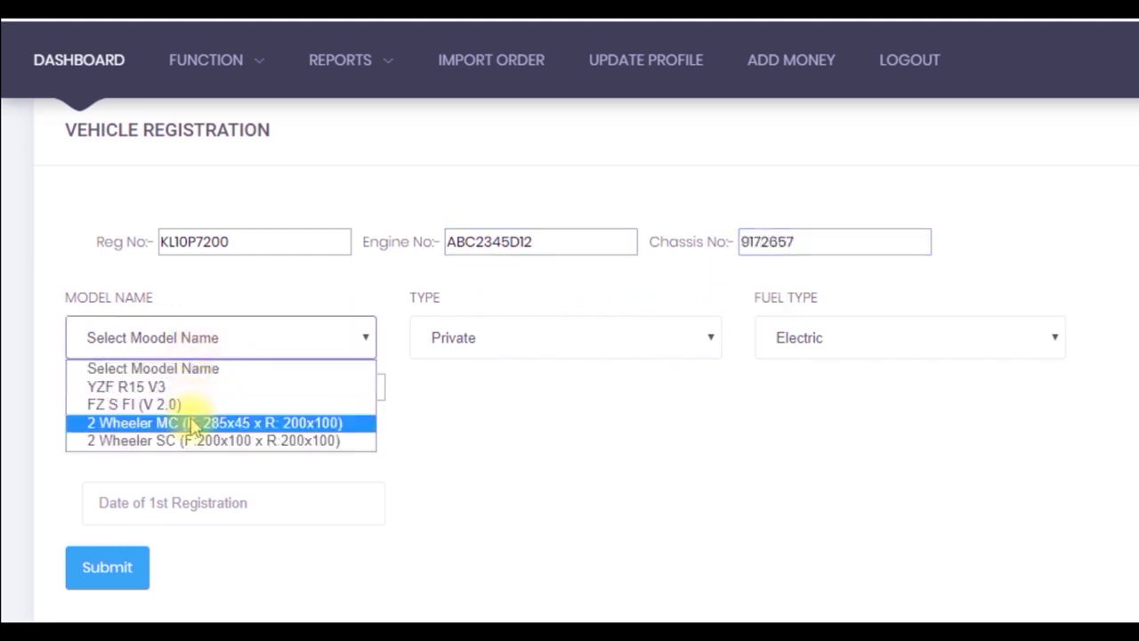
click(213, 423)
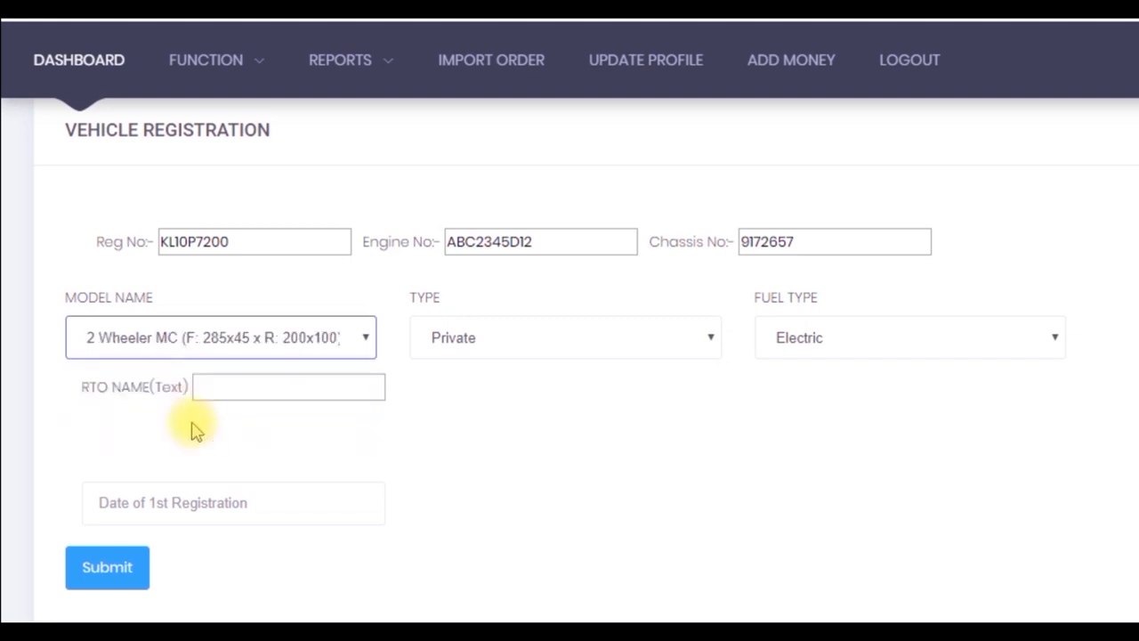
click(565, 338)
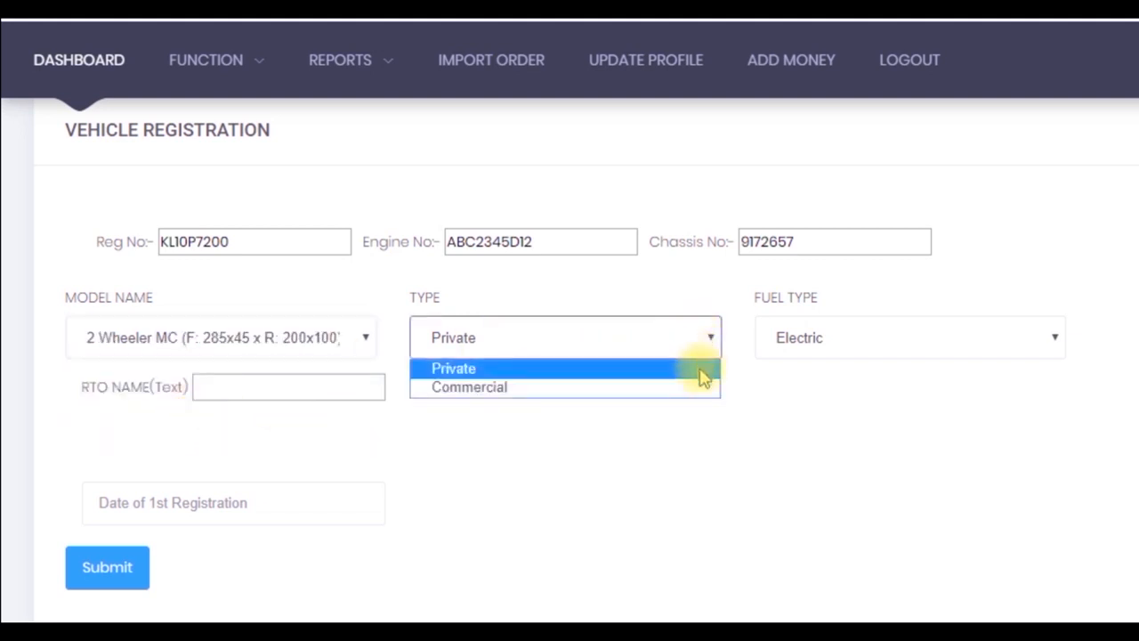
click(453, 367)
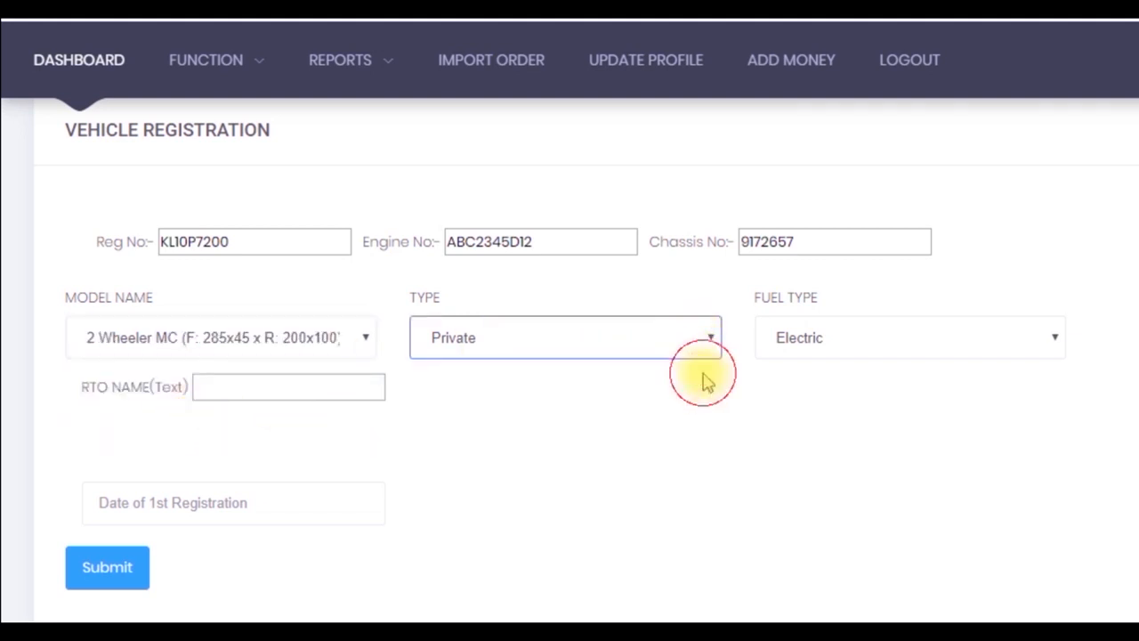
click(1055, 337)
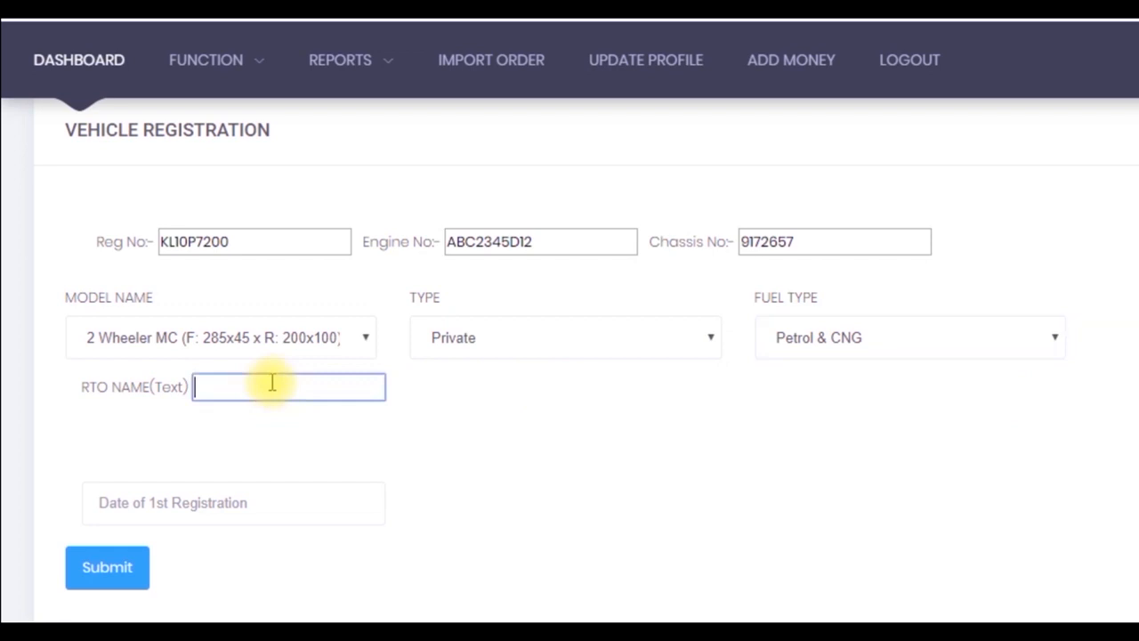
text(MALA)
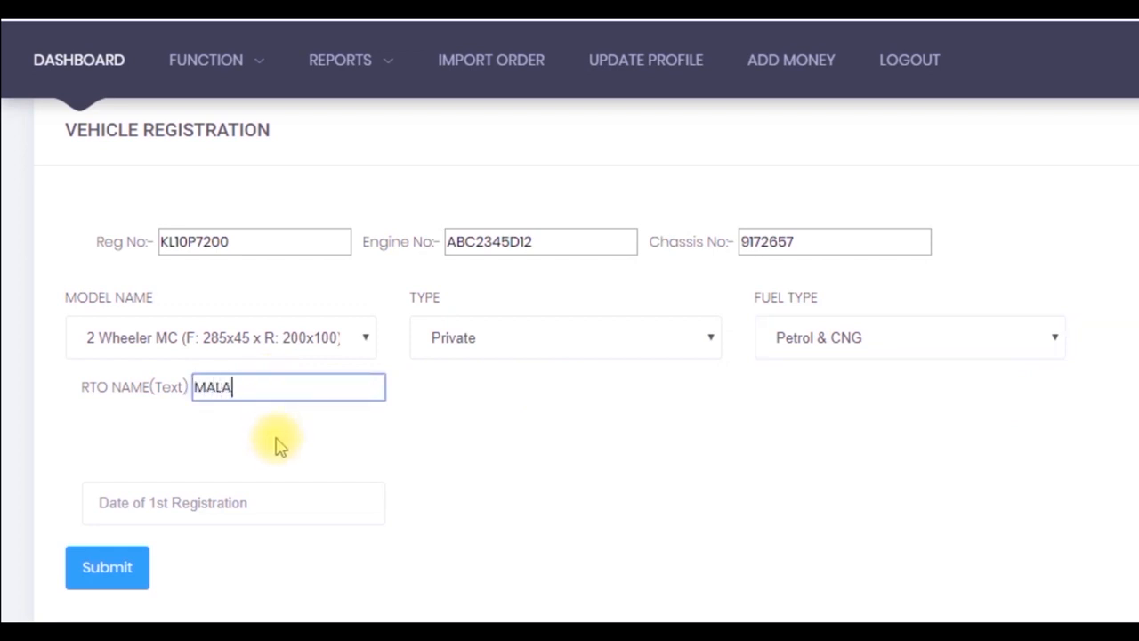
text(PPURAM)
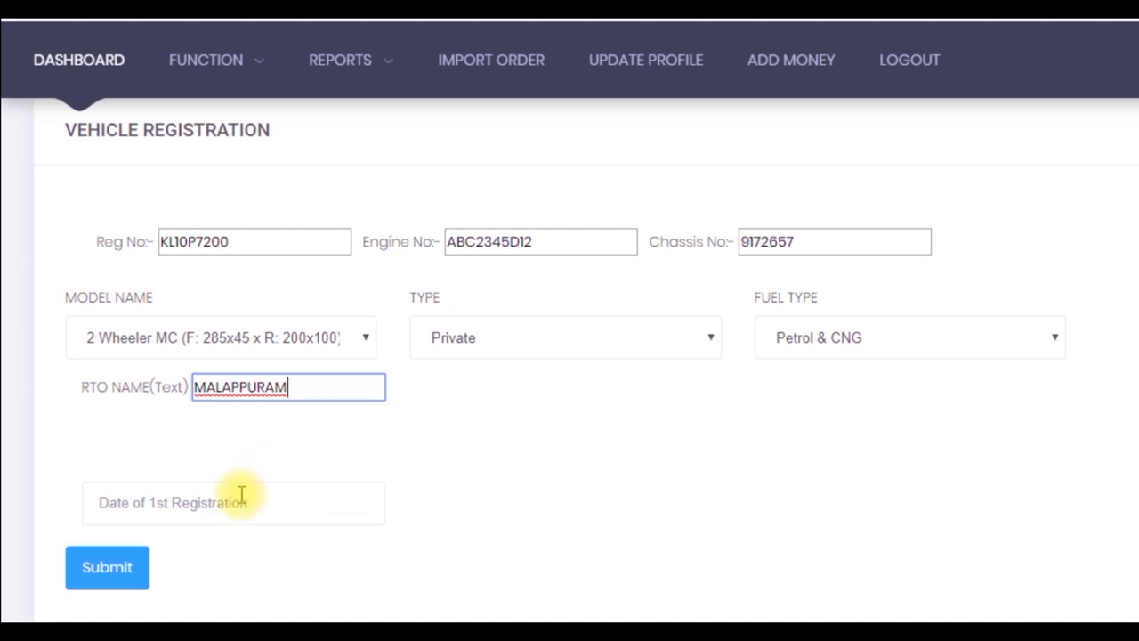
Pick 25 March 2019 as the first registration date and submit the vehicle.
click(233, 502)
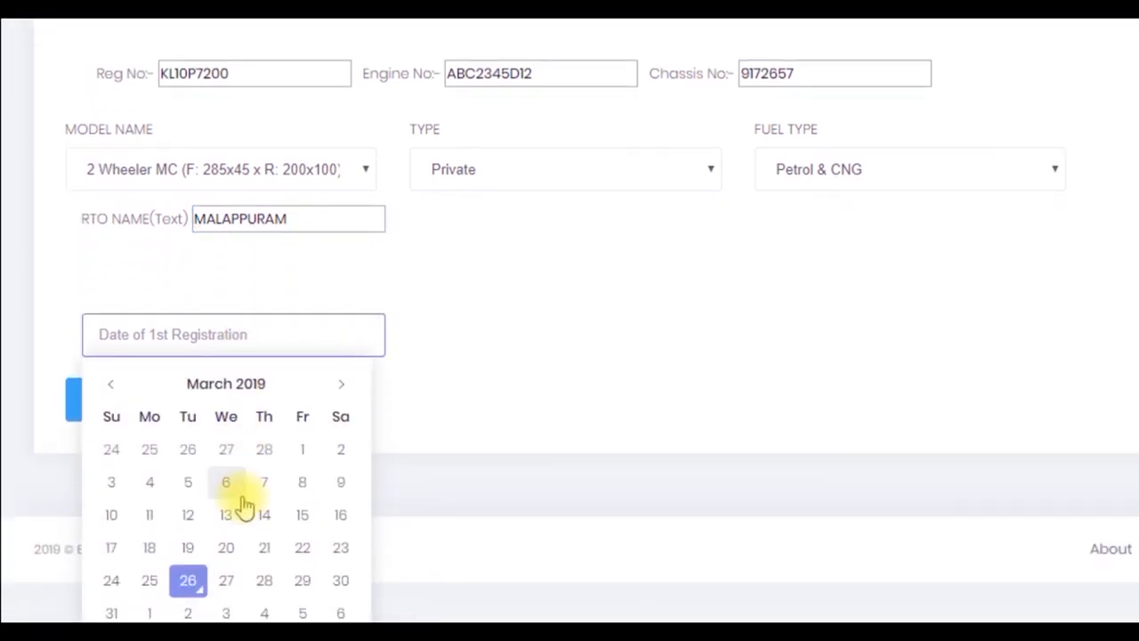
mouse_move(341, 547)
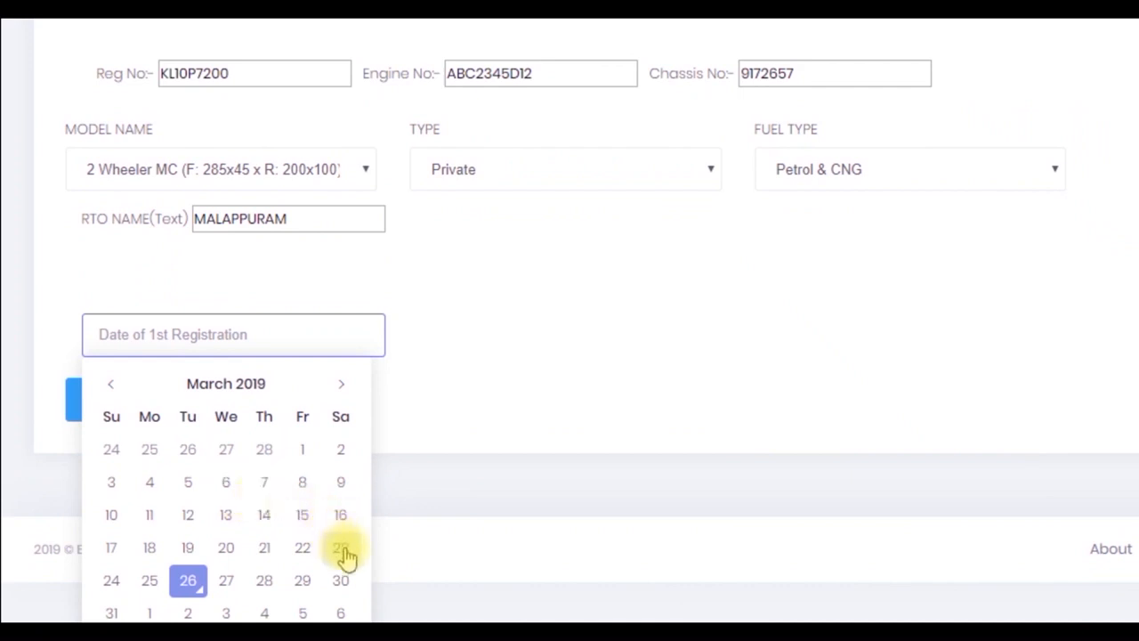
mouse_move(148, 580)
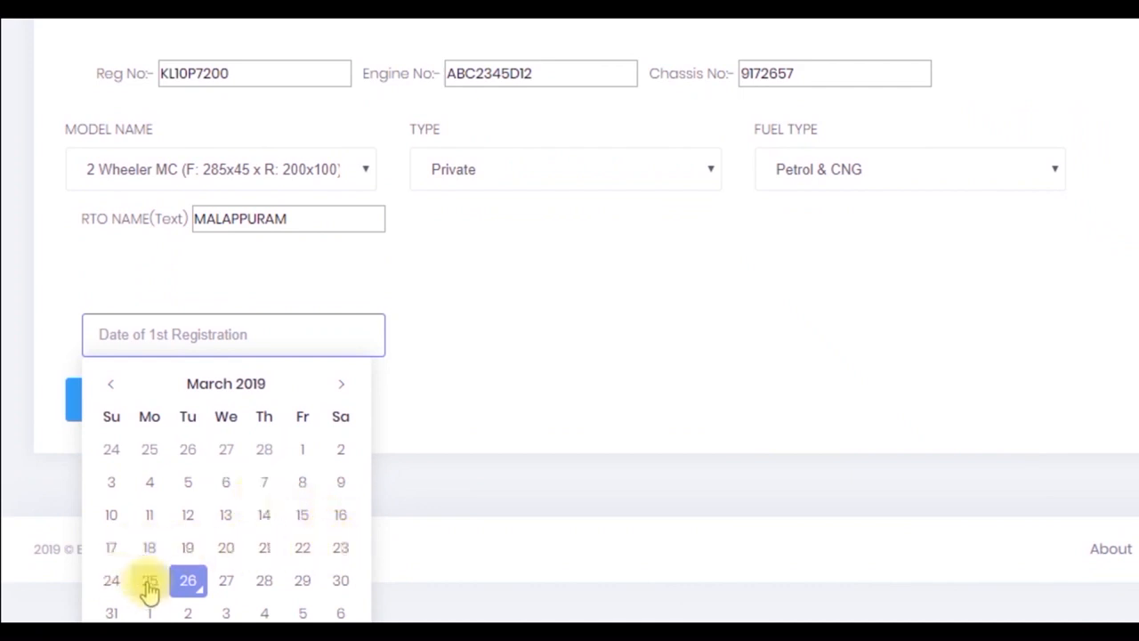
mouse_move(112, 580)
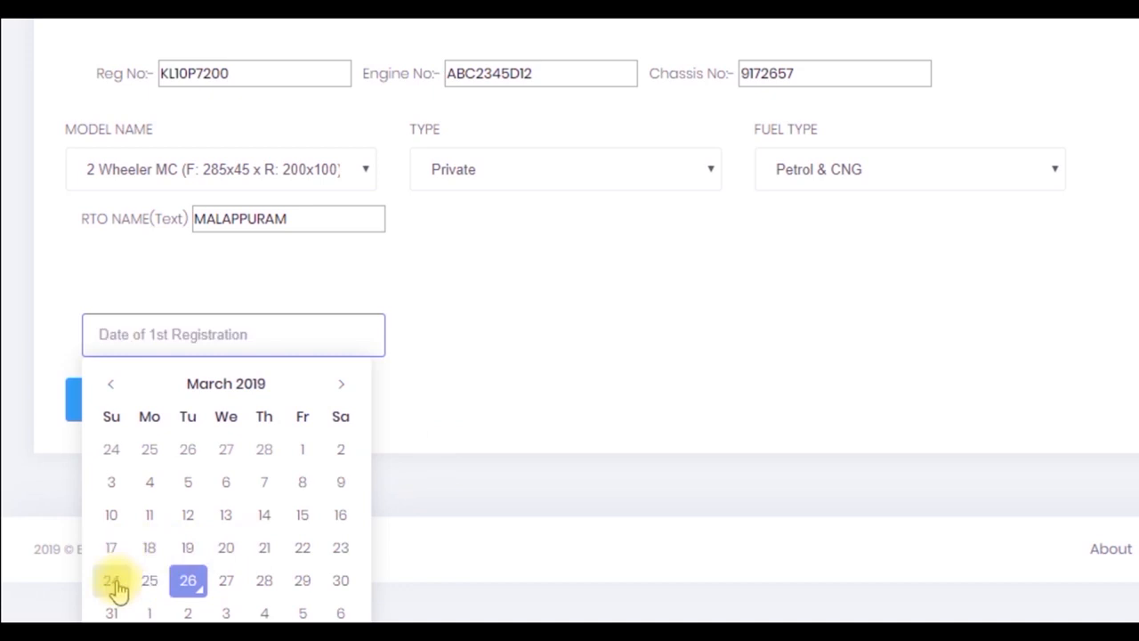
mouse_move(148, 586)
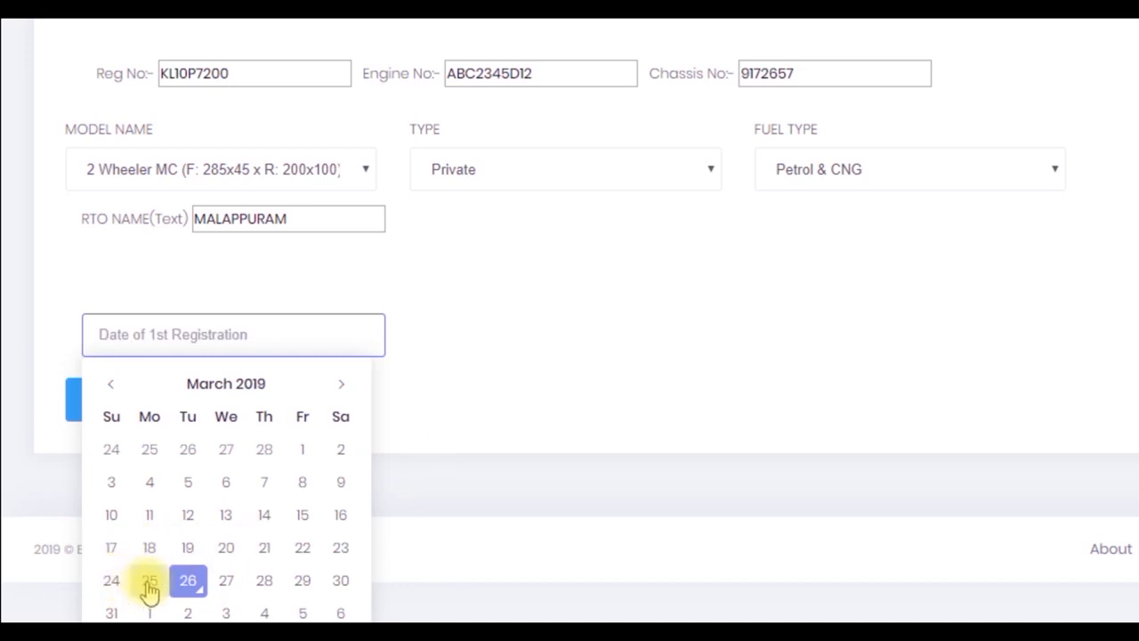
click(148, 580)
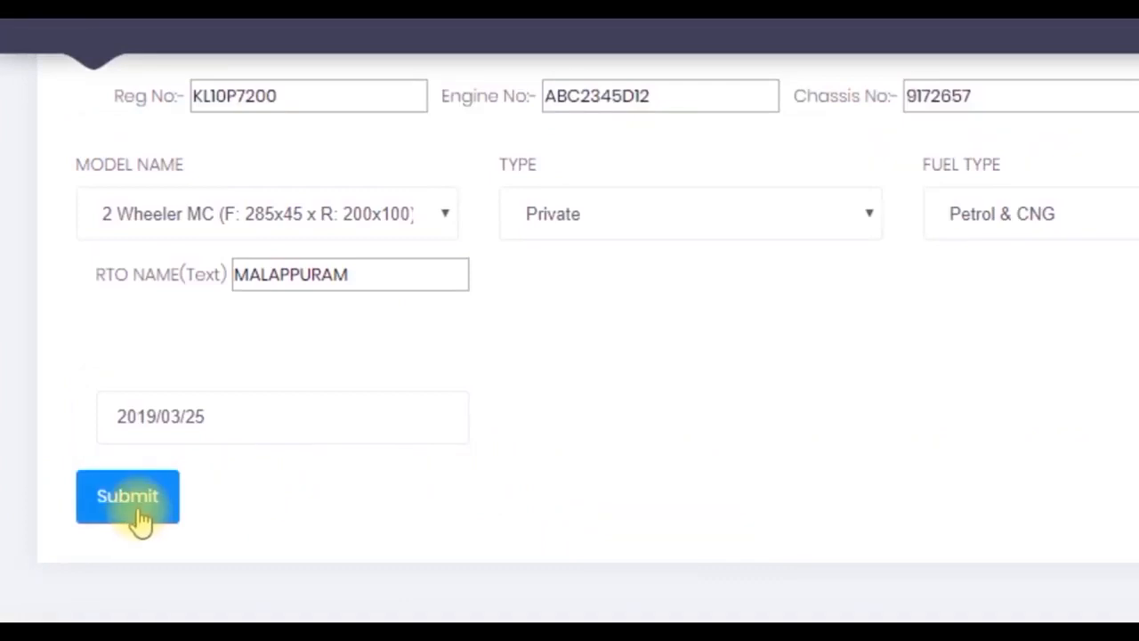
click(127, 495)
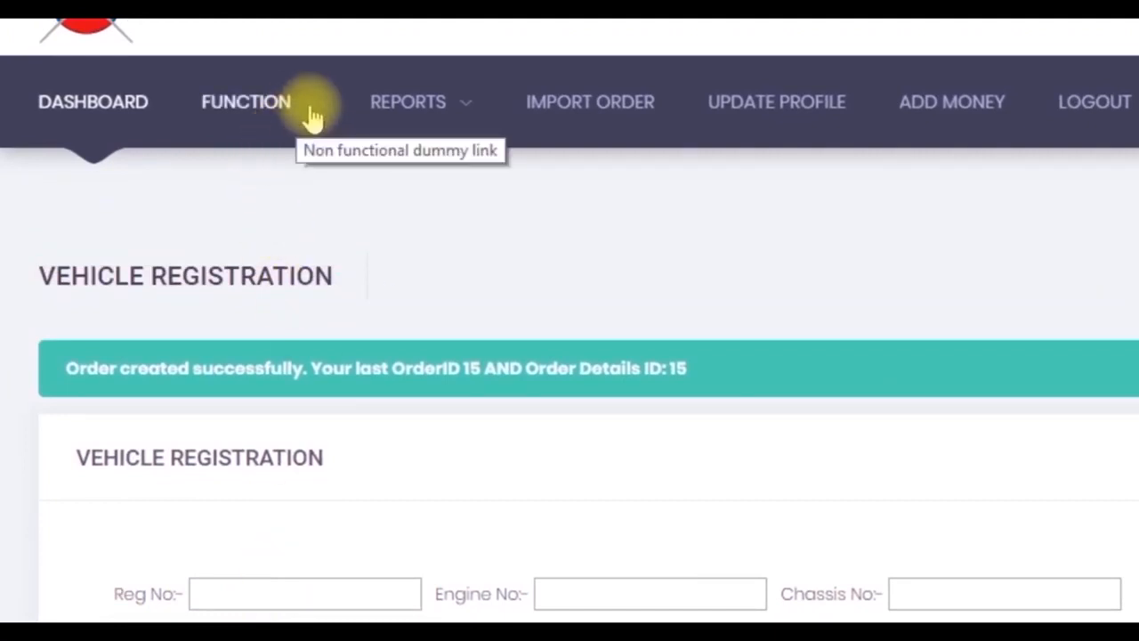
click(245, 102)
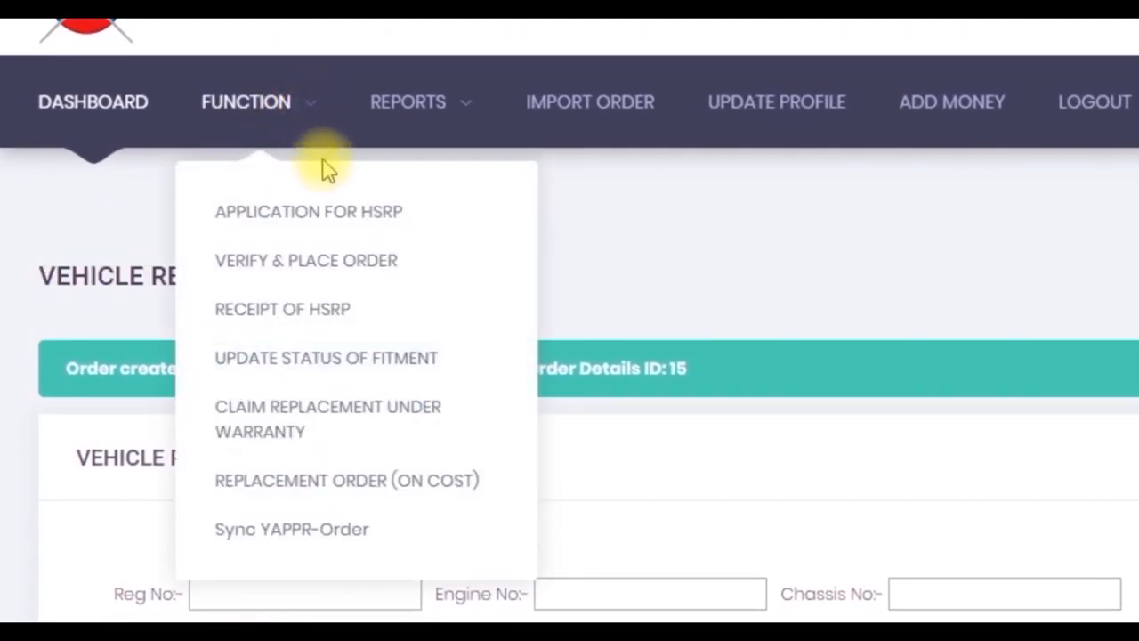
mouse_move(342, 267)
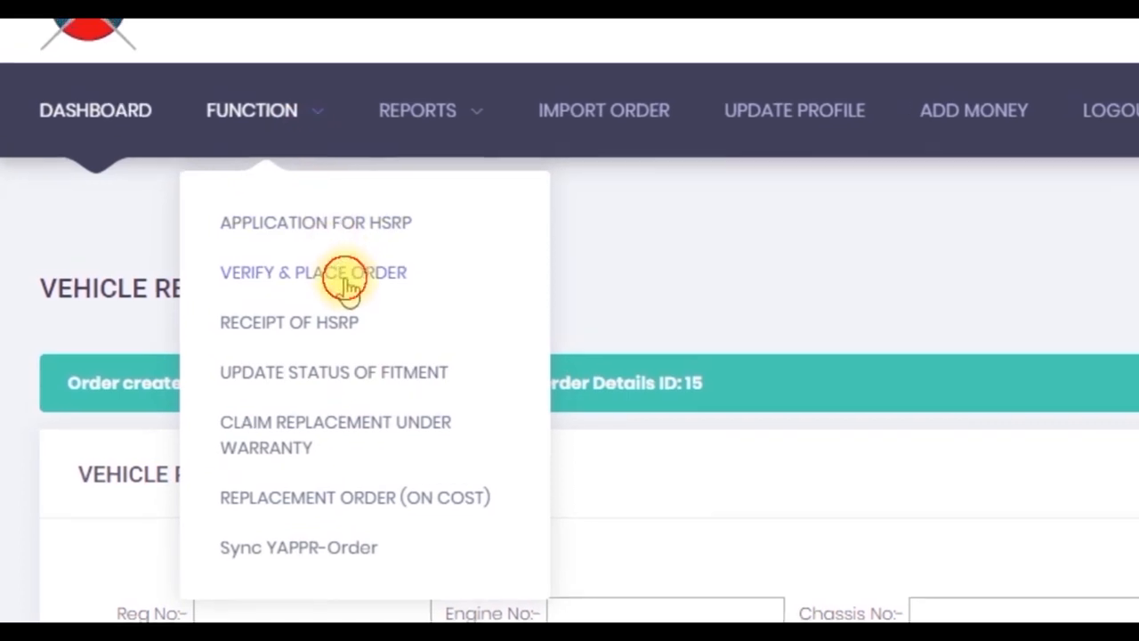
click(312, 272)
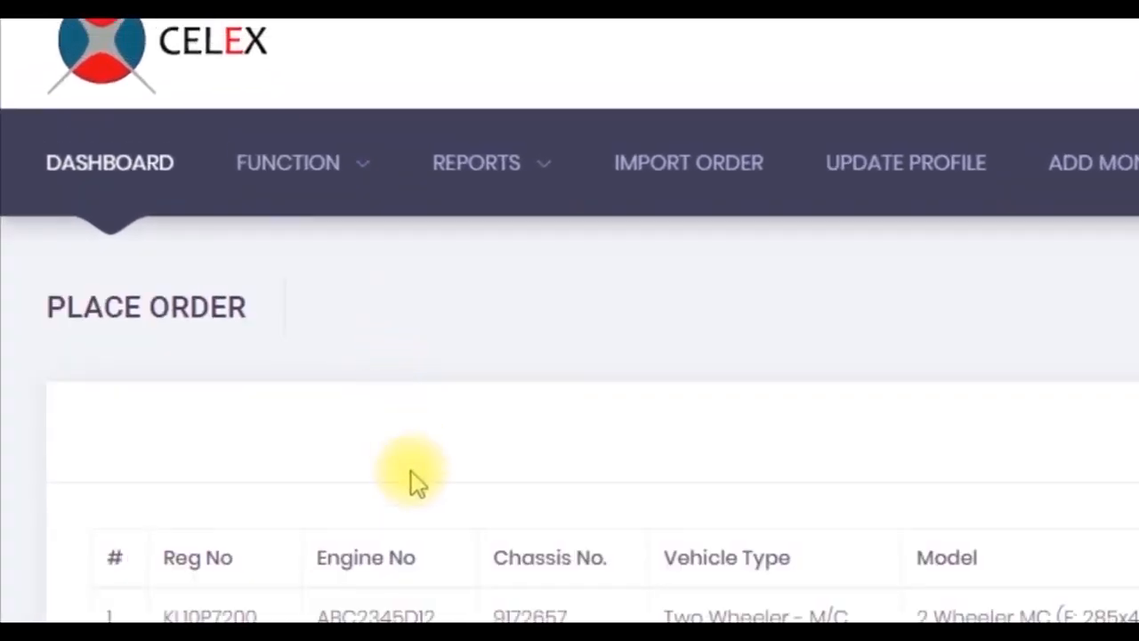
scroll(down, 3)
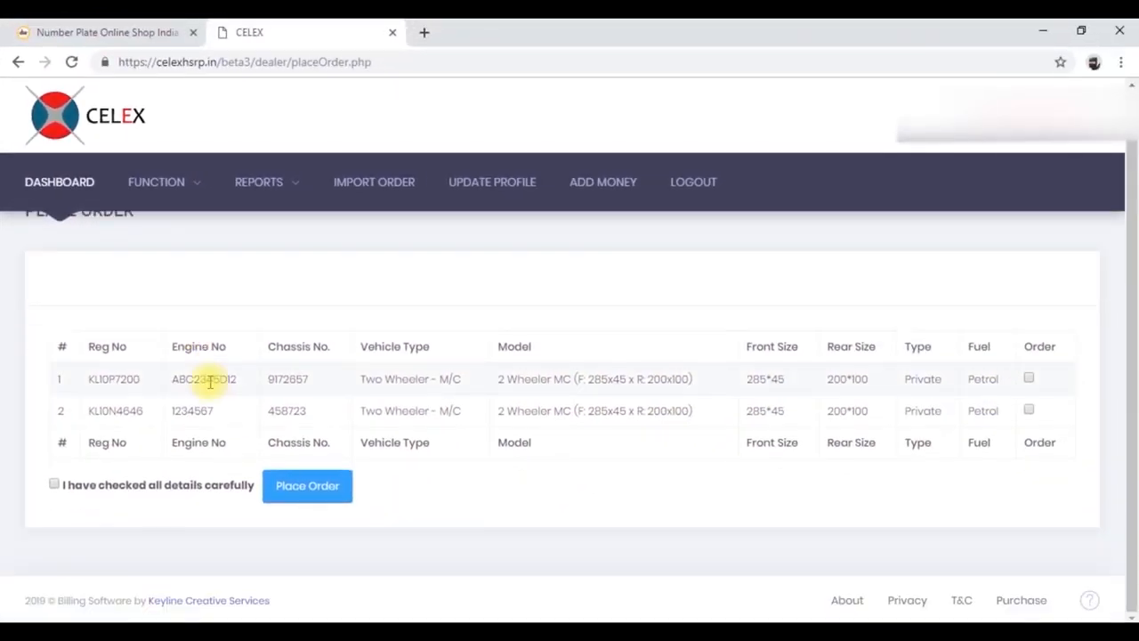
mouse_move(994, 395)
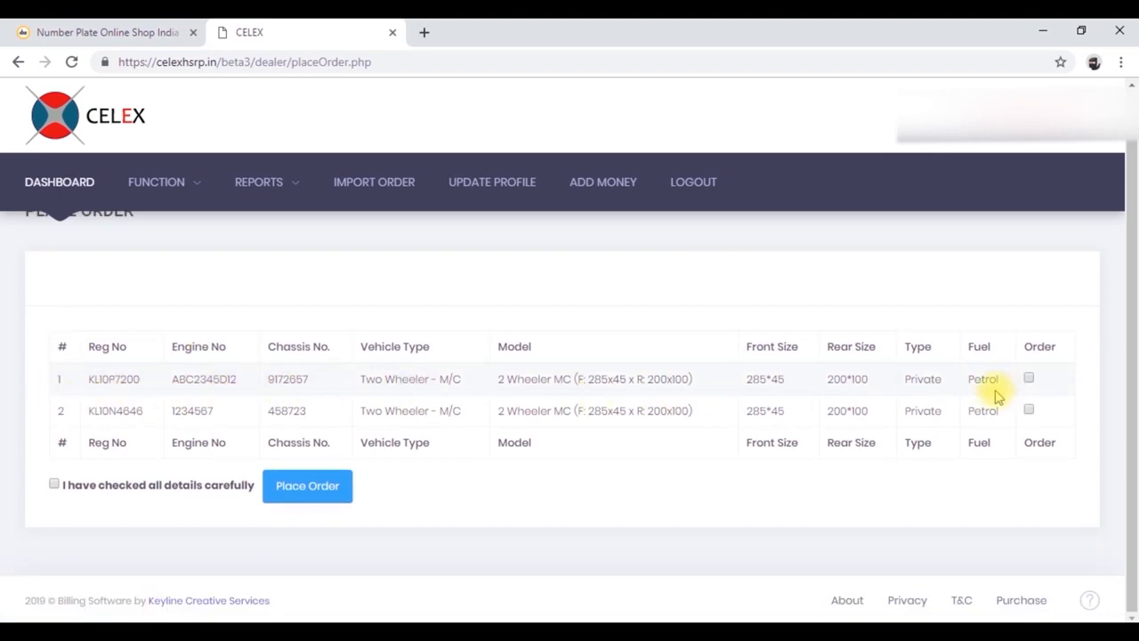
click(1029, 378)
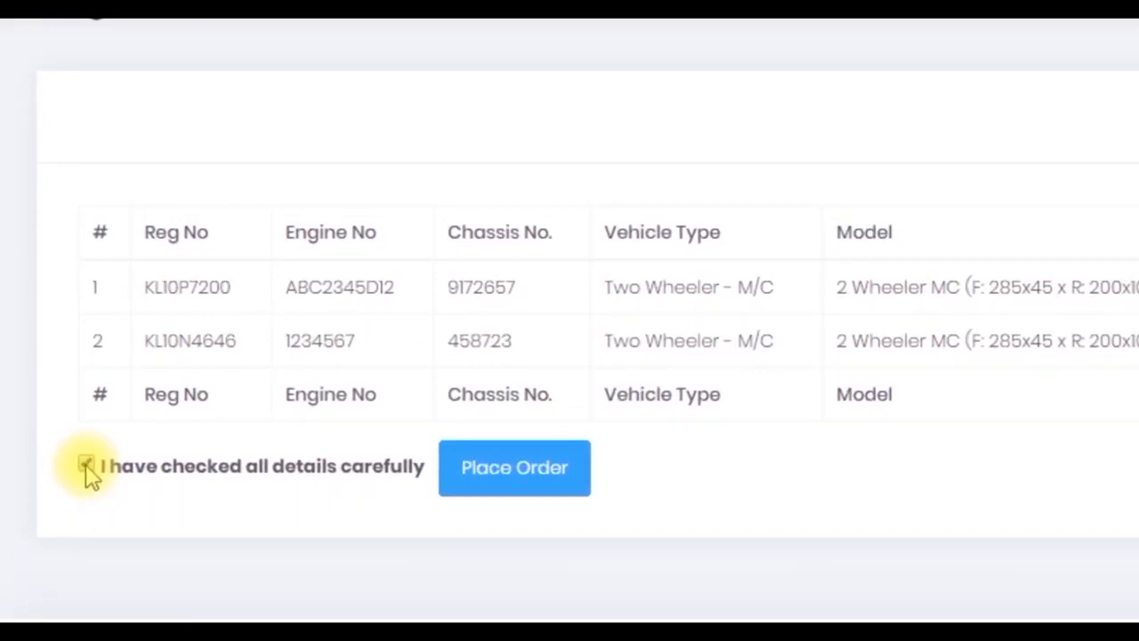
click(85, 466)
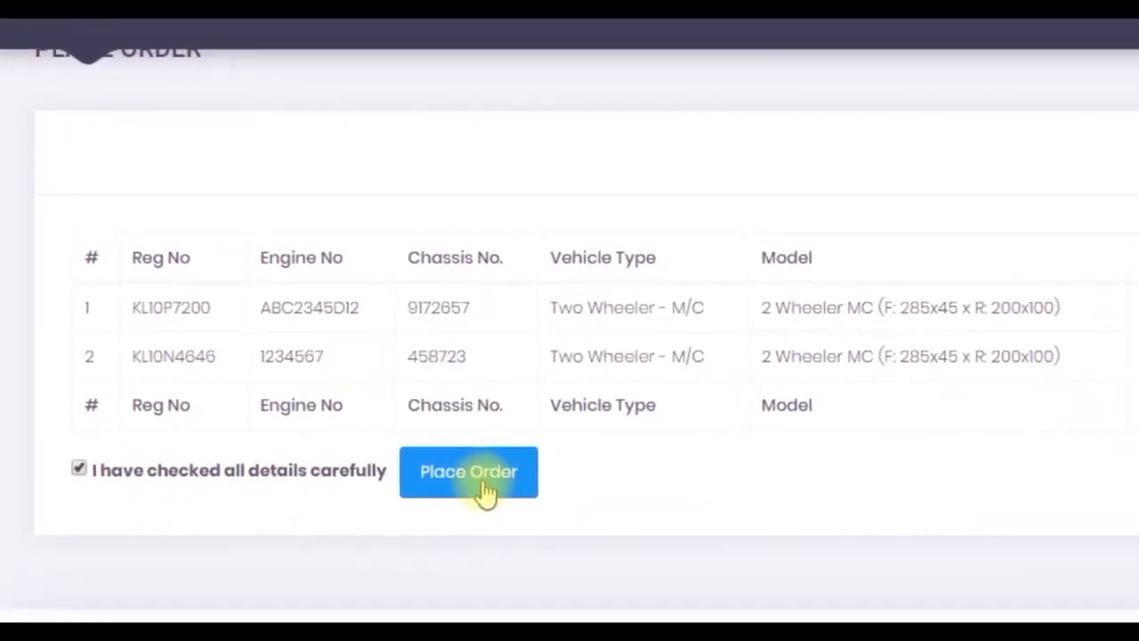
click(468, 471)
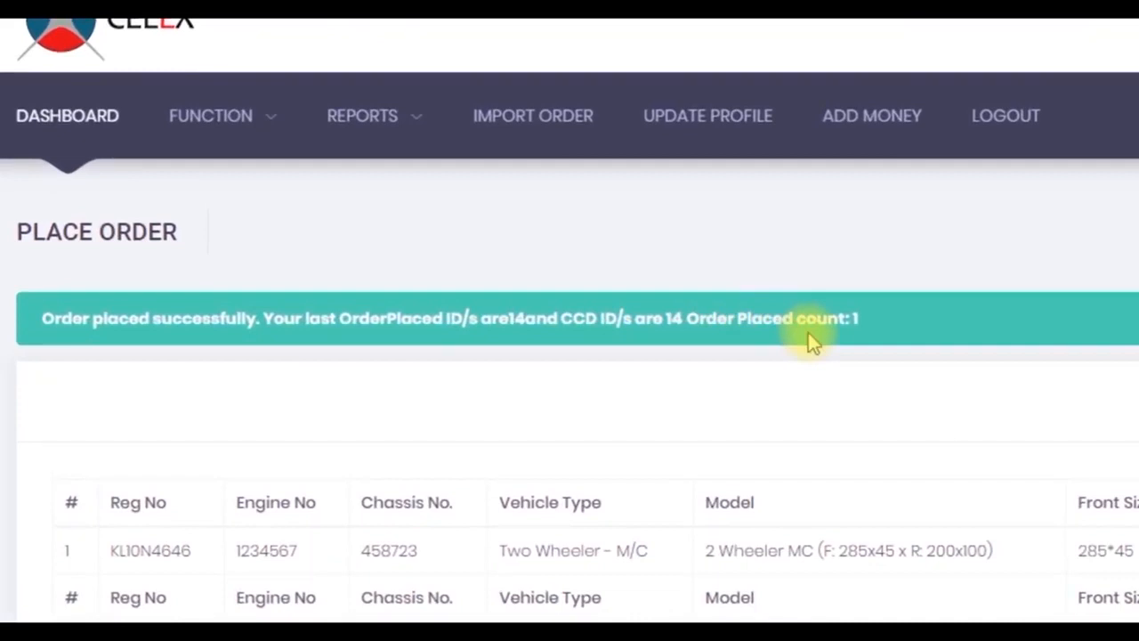
mouse_move(311, 343)
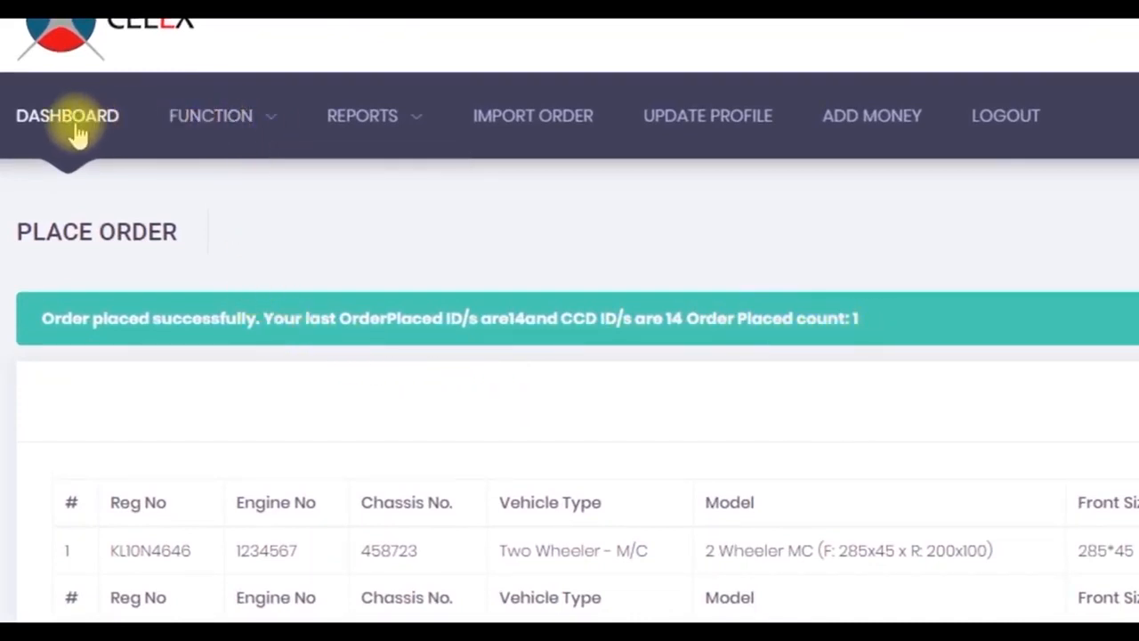
Back on the dashboard, scroll the order table to see KL10P7200 as Order Received.
click(67, 115)
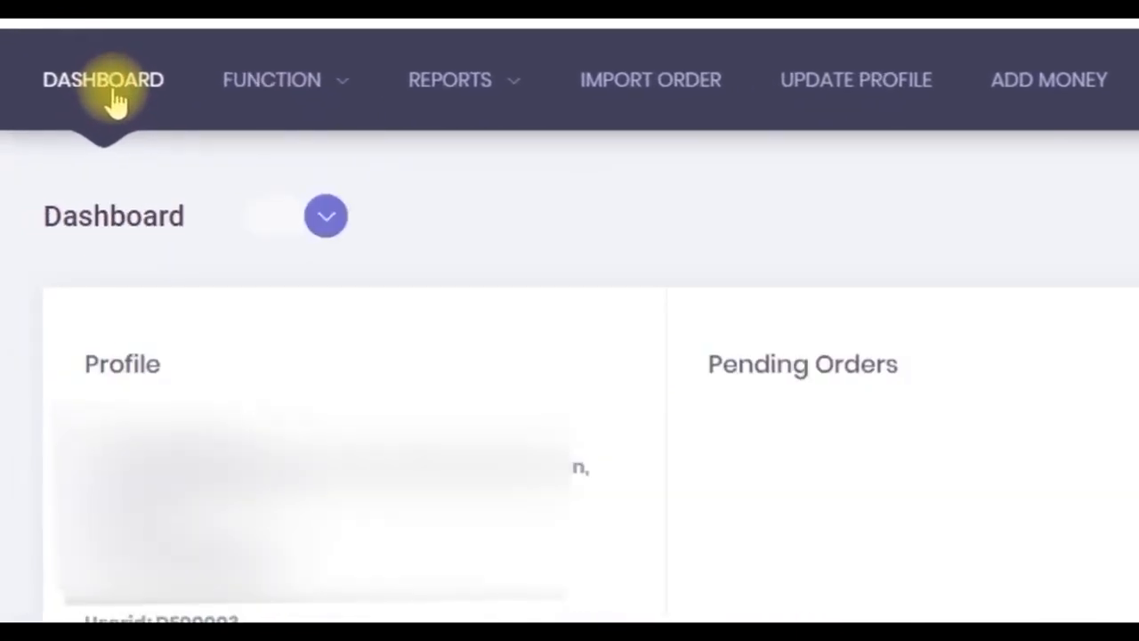
scroll(down, 3)
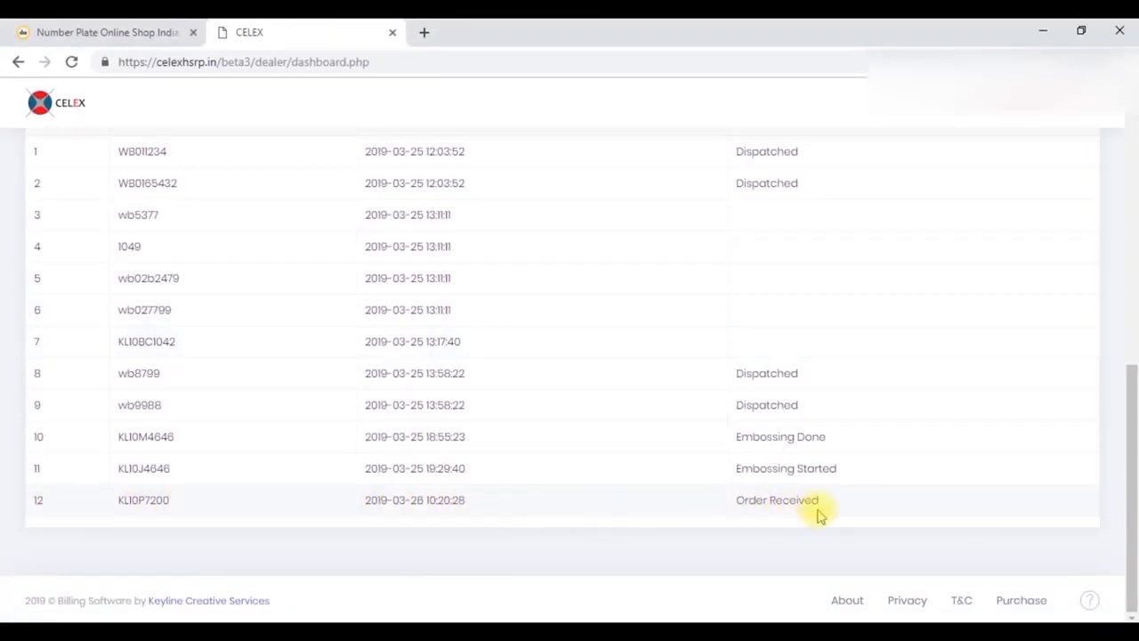
mouse_move(796, 514)
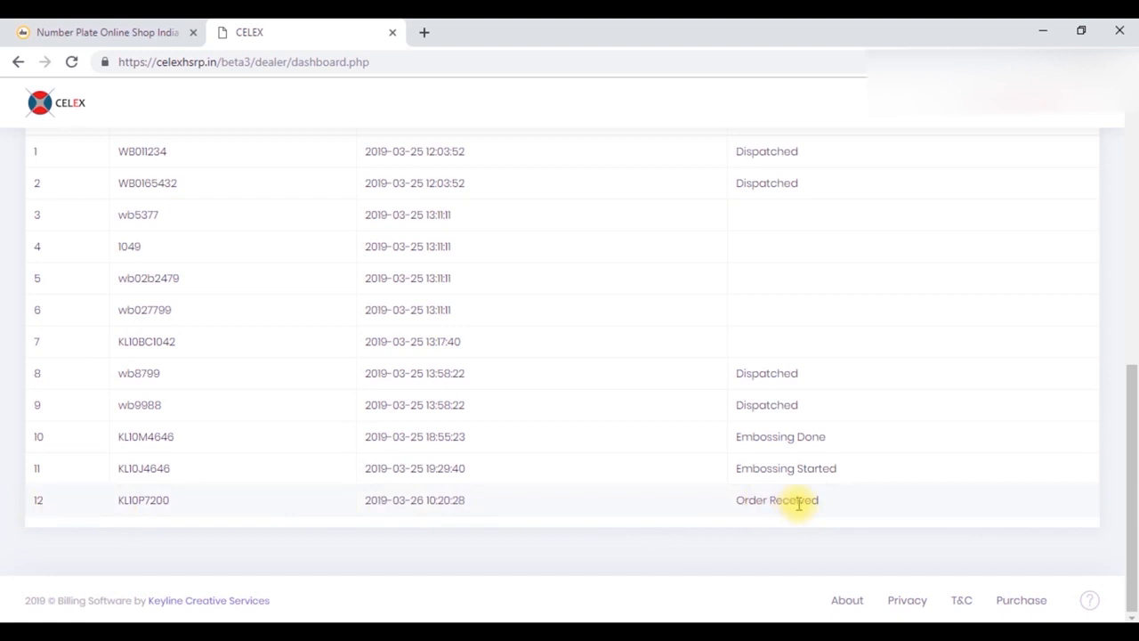
scroll(up, 3)
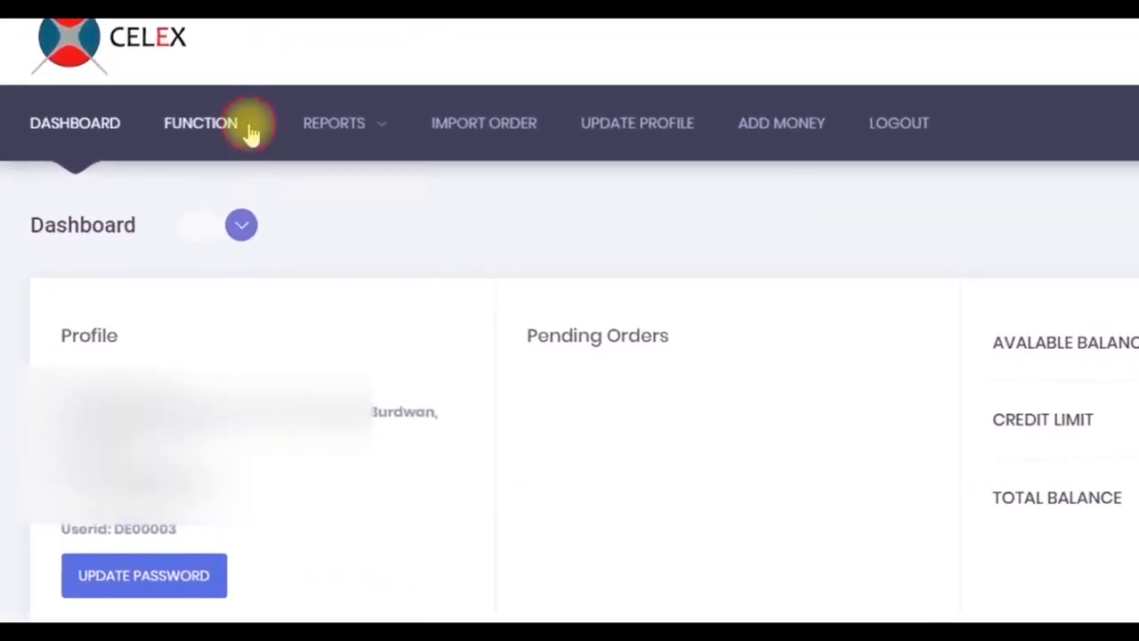
click(200, 123)
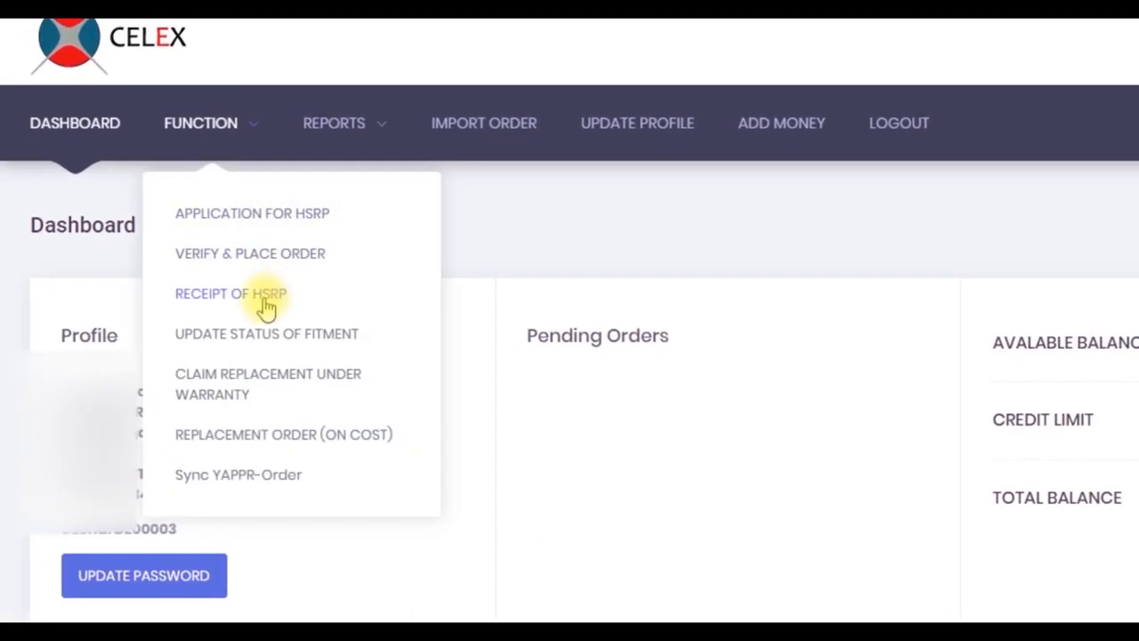
click(231, 293)
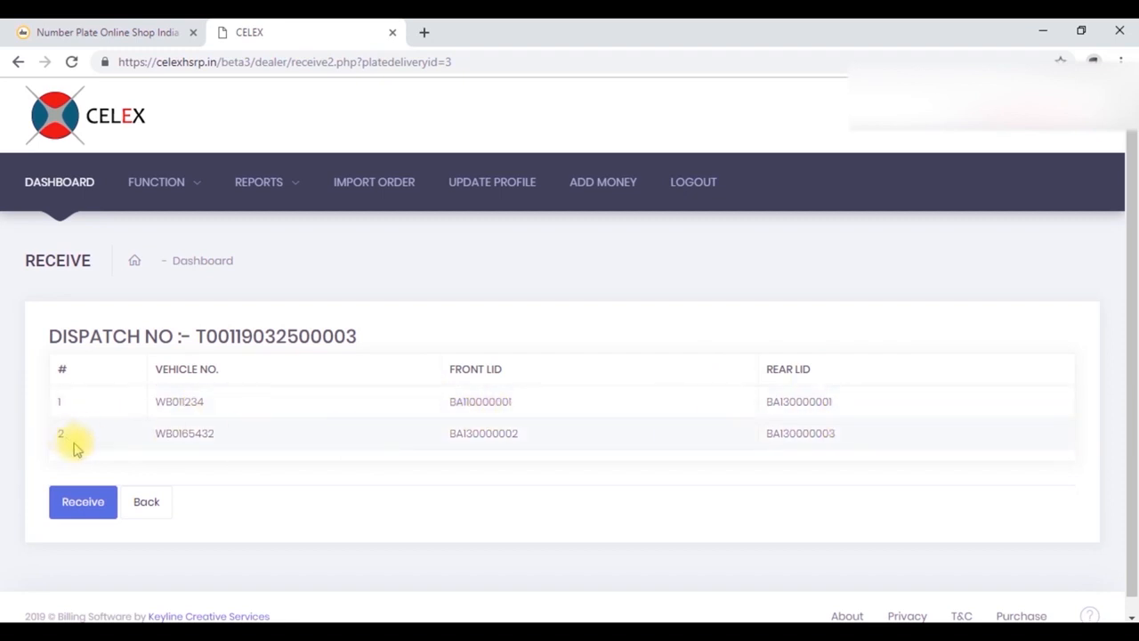
mouse_move(845, 450)
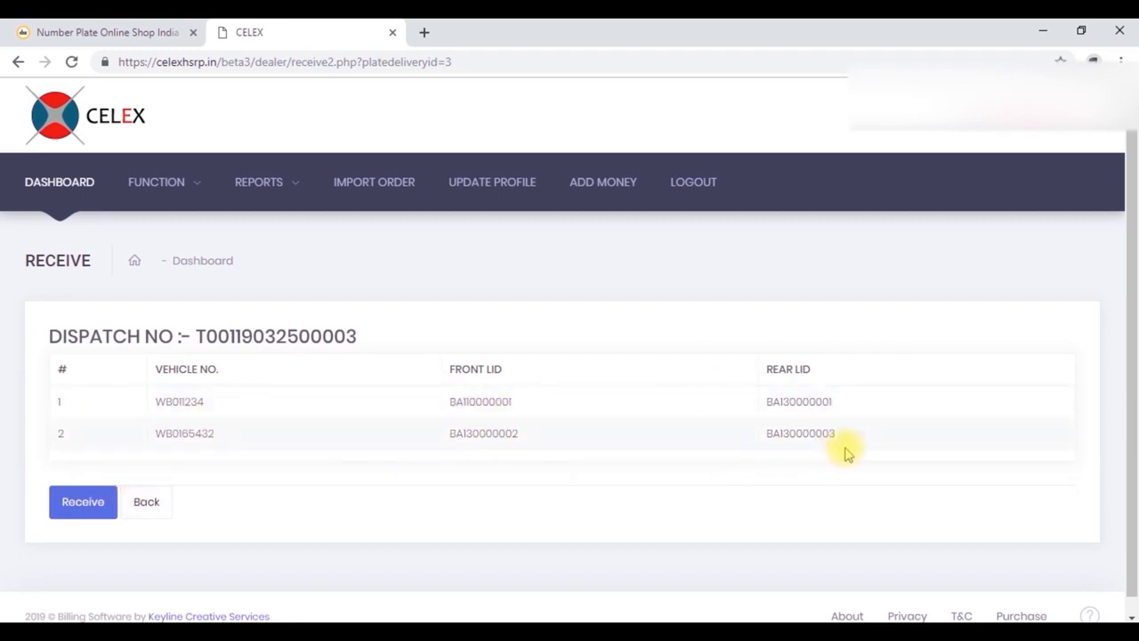
click(82, 501)
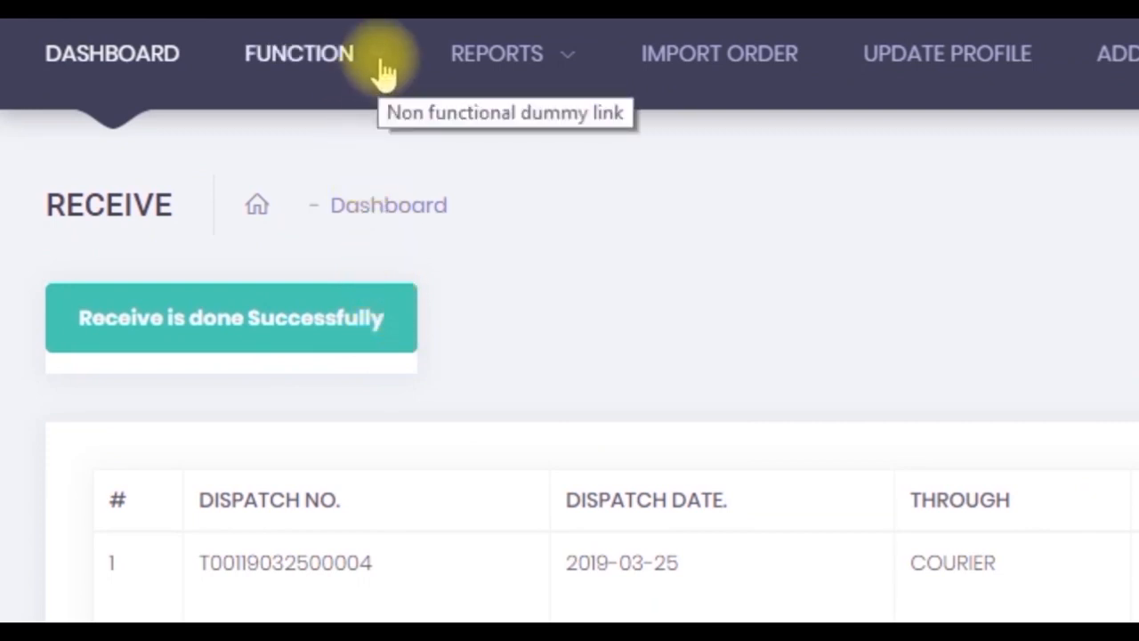
click(298, 53)
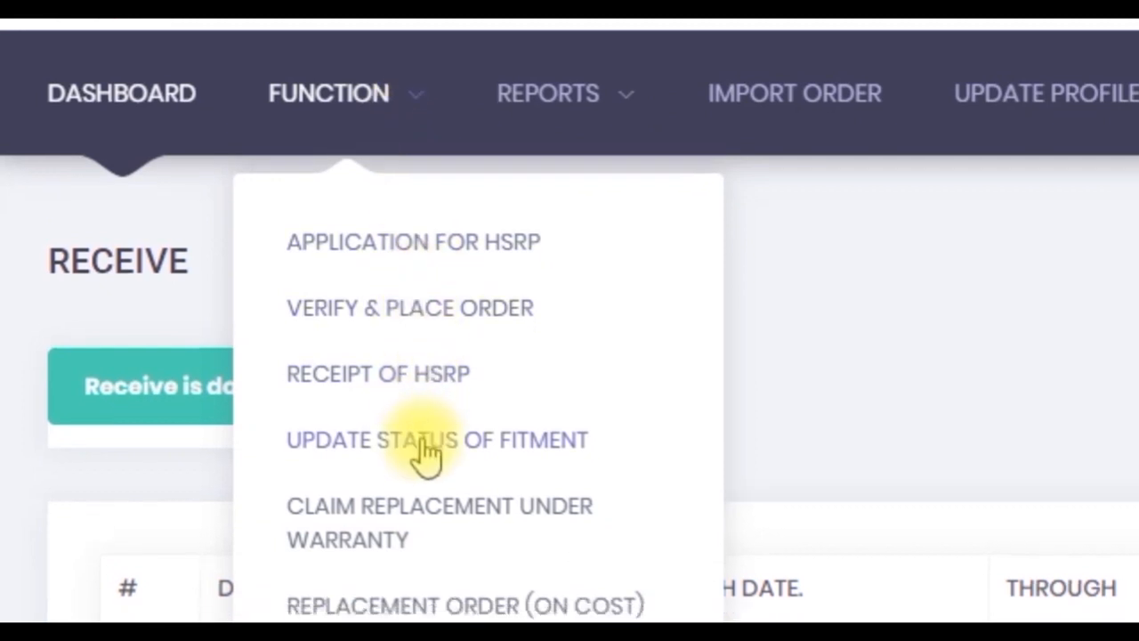
click(436, 440)
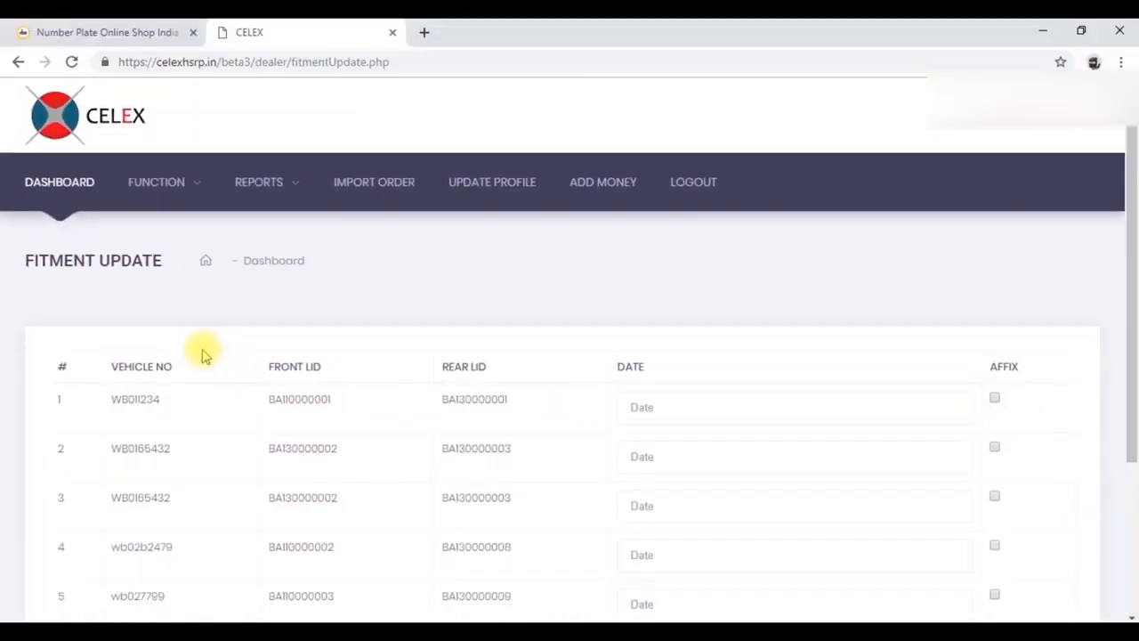
mouse_move(133, 417)
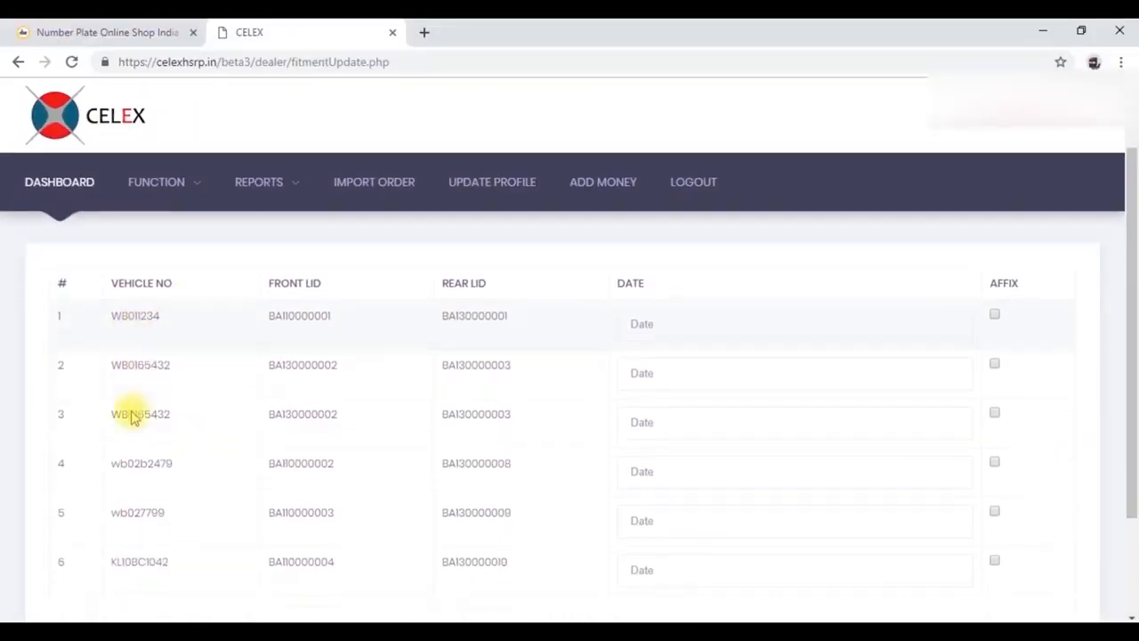
scroll(down, 3)
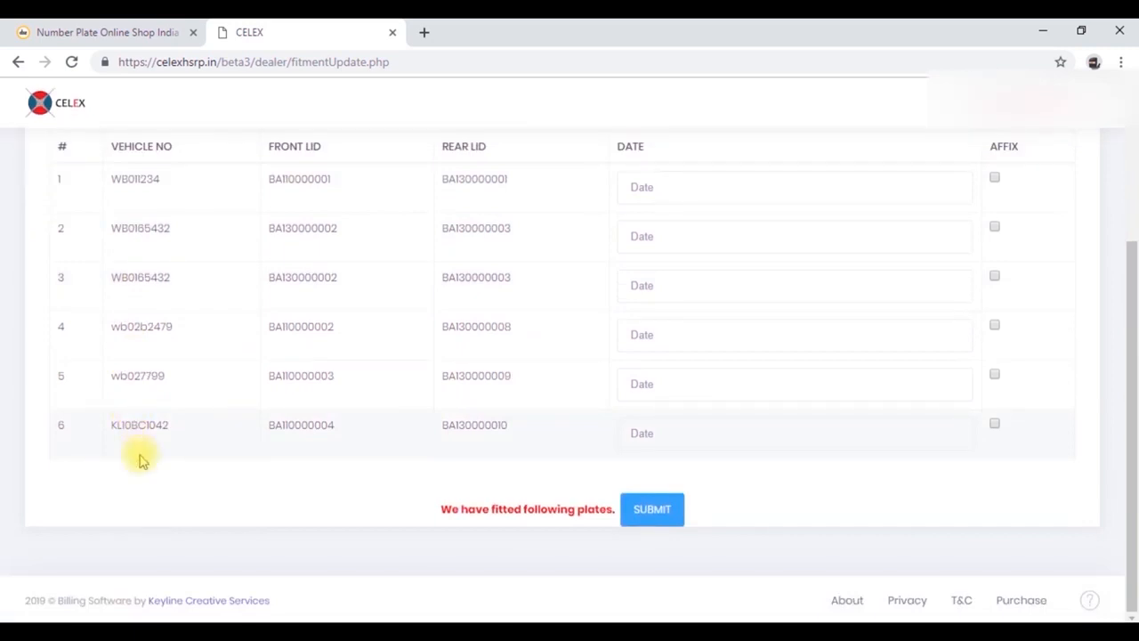
mouse_move(752, 445)
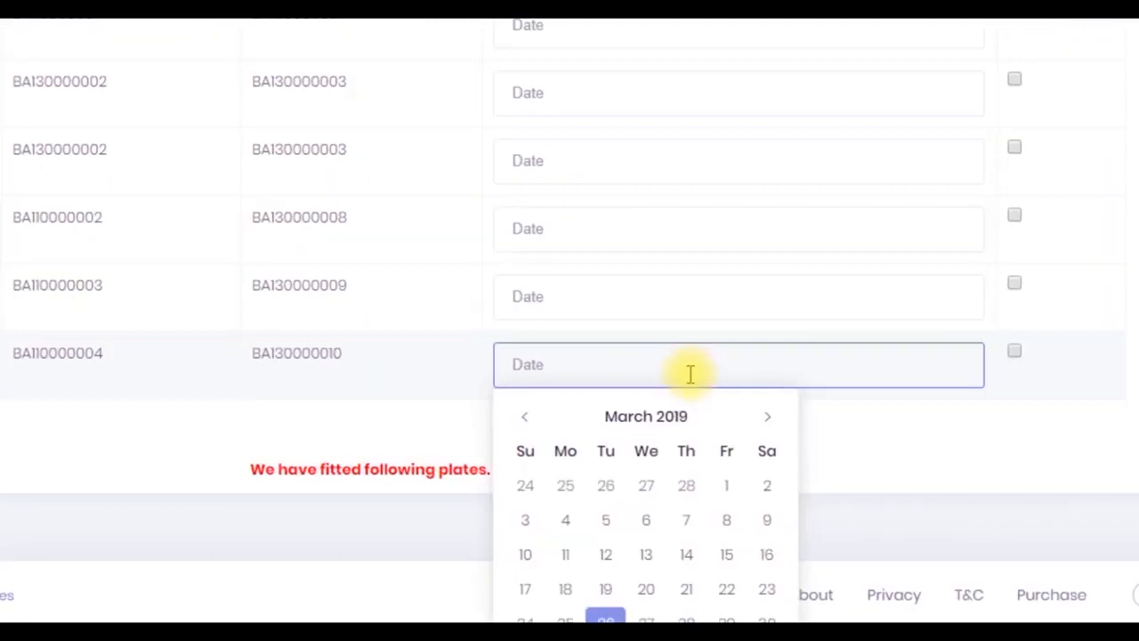
scroll(down, 3)
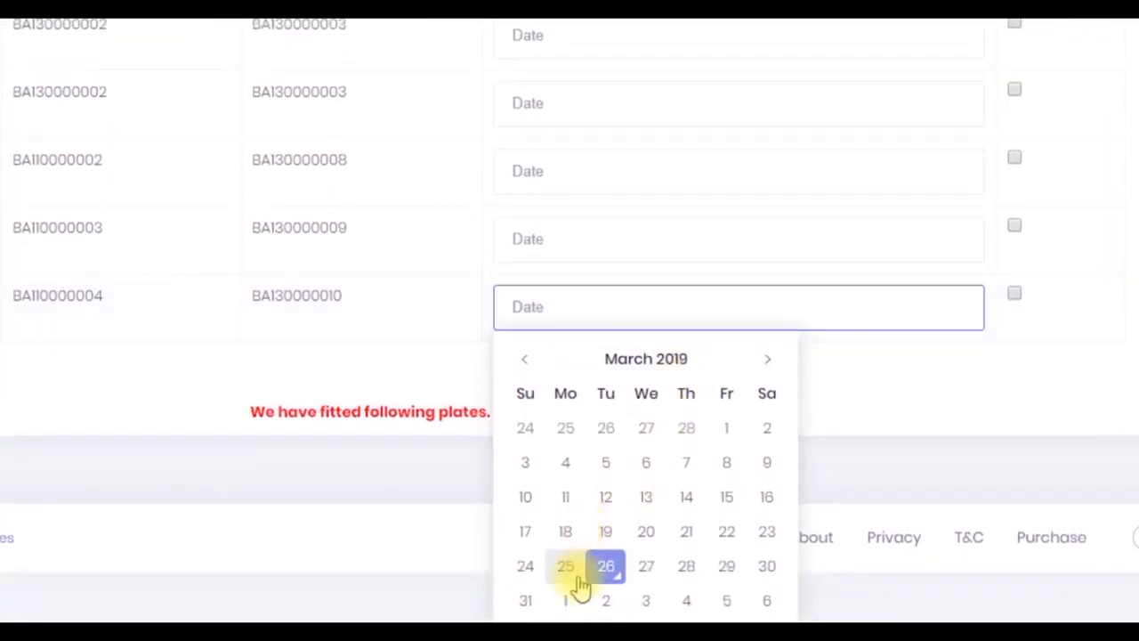
click(605, 565)
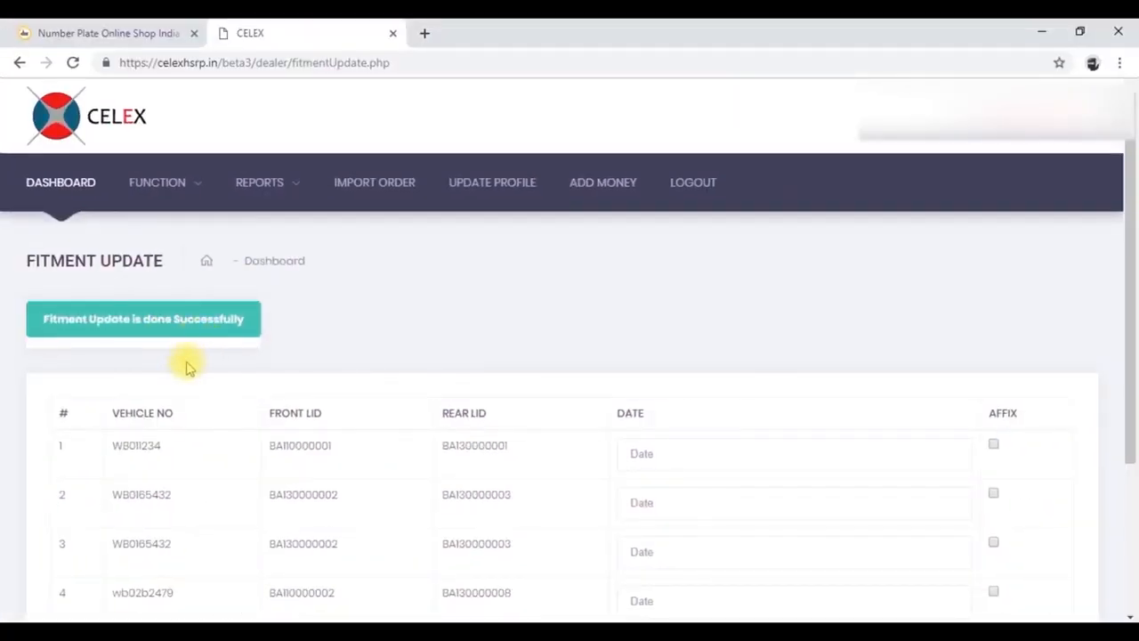
mouse_move(225, 300)
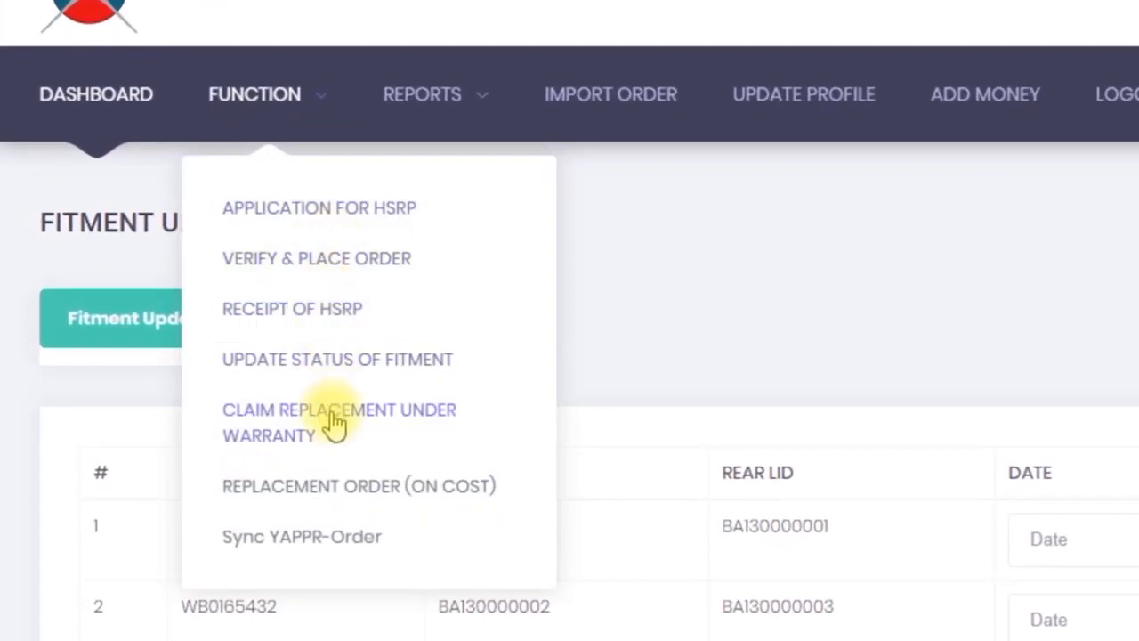
mouse_move(356, 456)
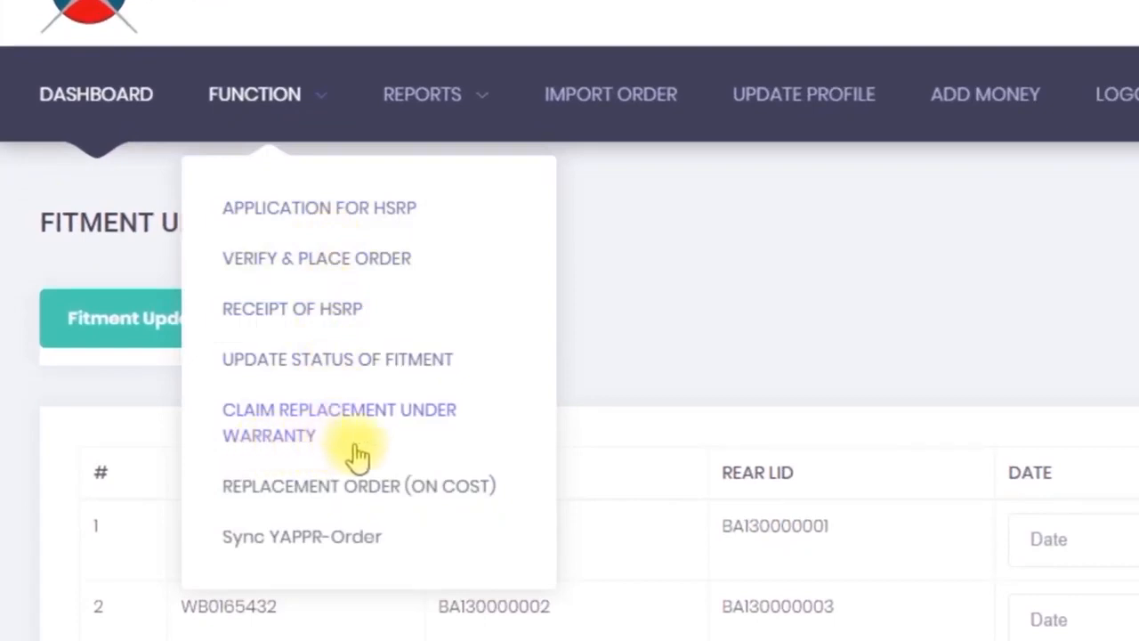
mouse_move(374, 459)
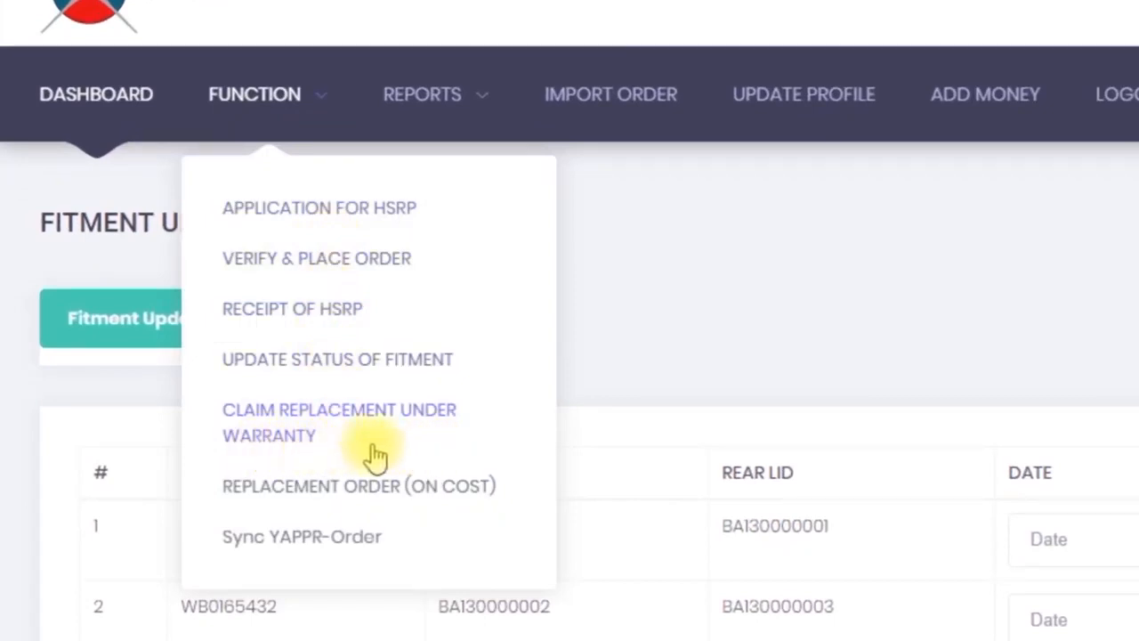
mouse_move(387, 458)
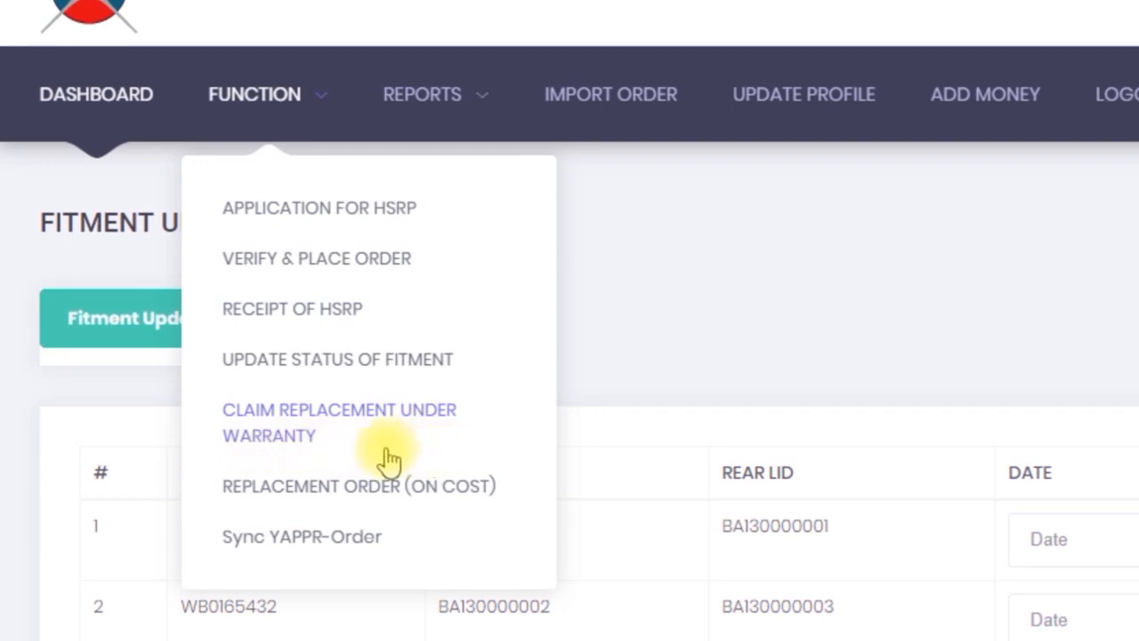
mouse_move(279, 459)
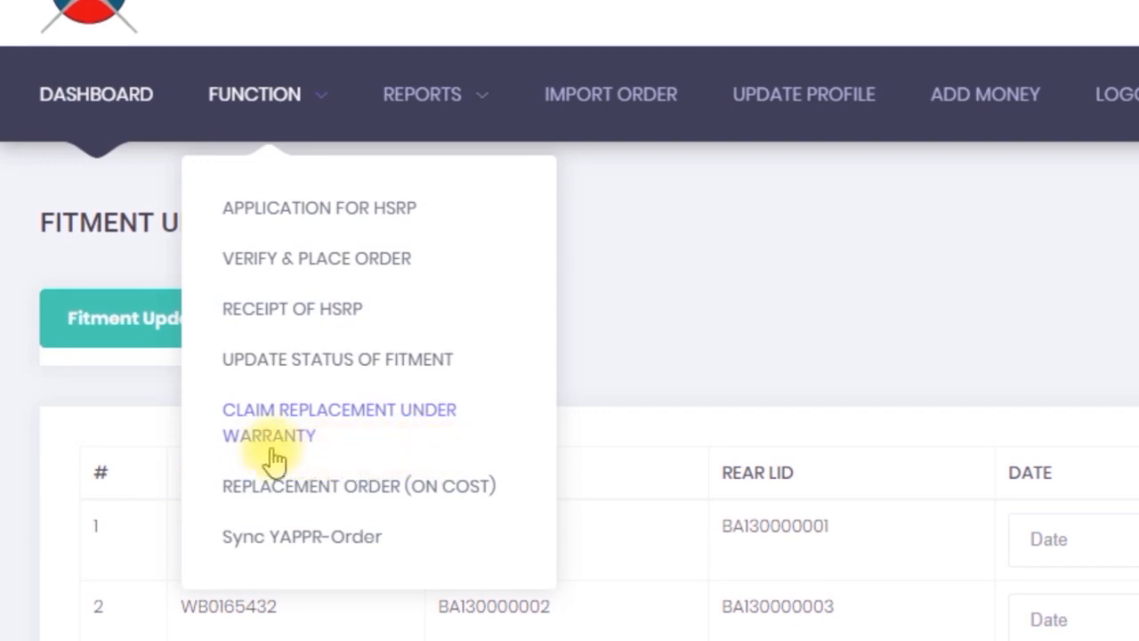
mouse_move(316, 510)
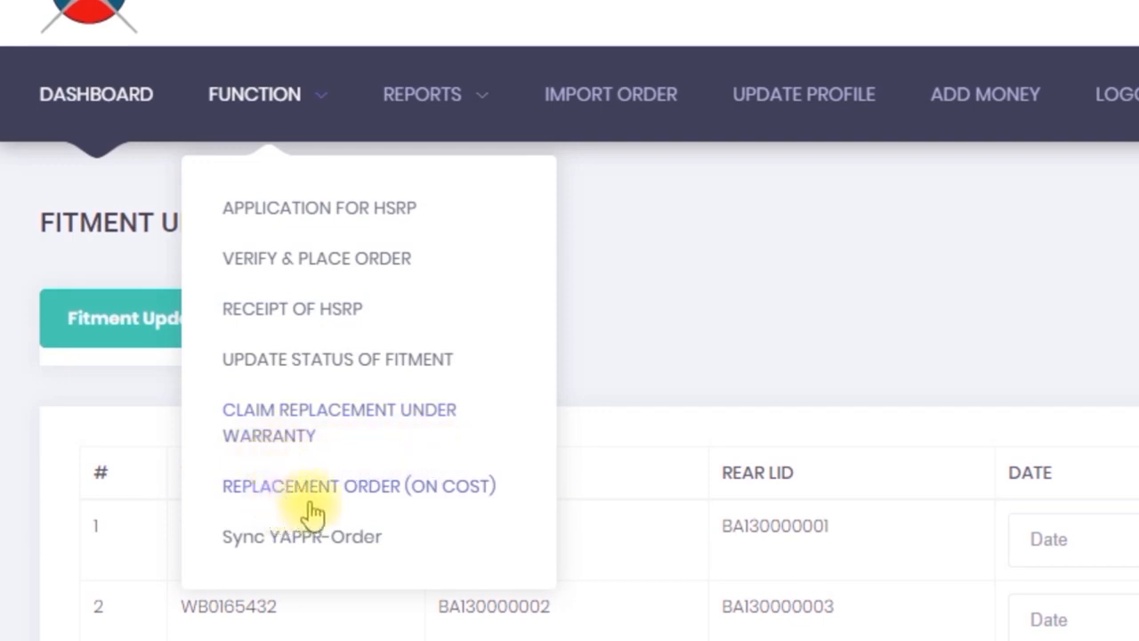
mouse_move(354, 511)
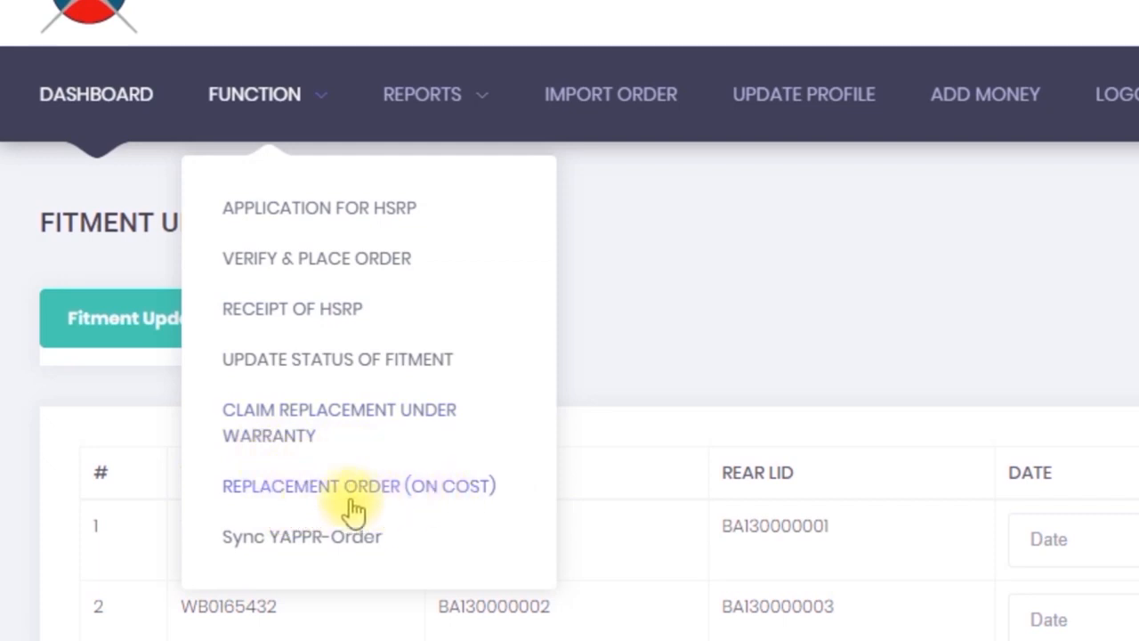
mouse_move(276, 512)
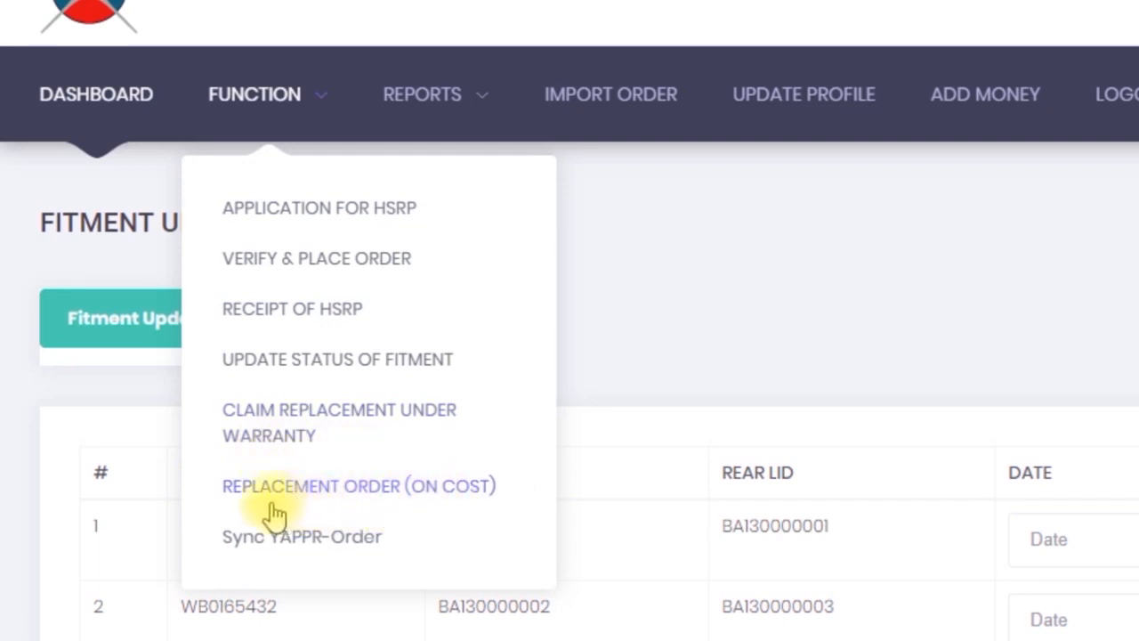
mouse_move(419, 507)
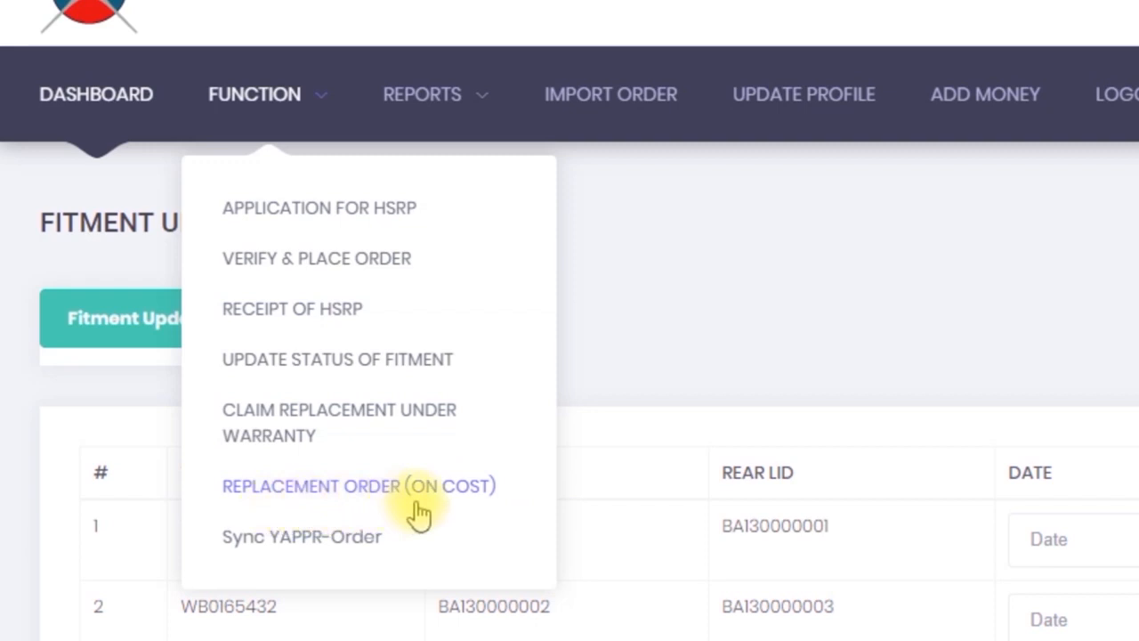
mouse_move(280, 507)
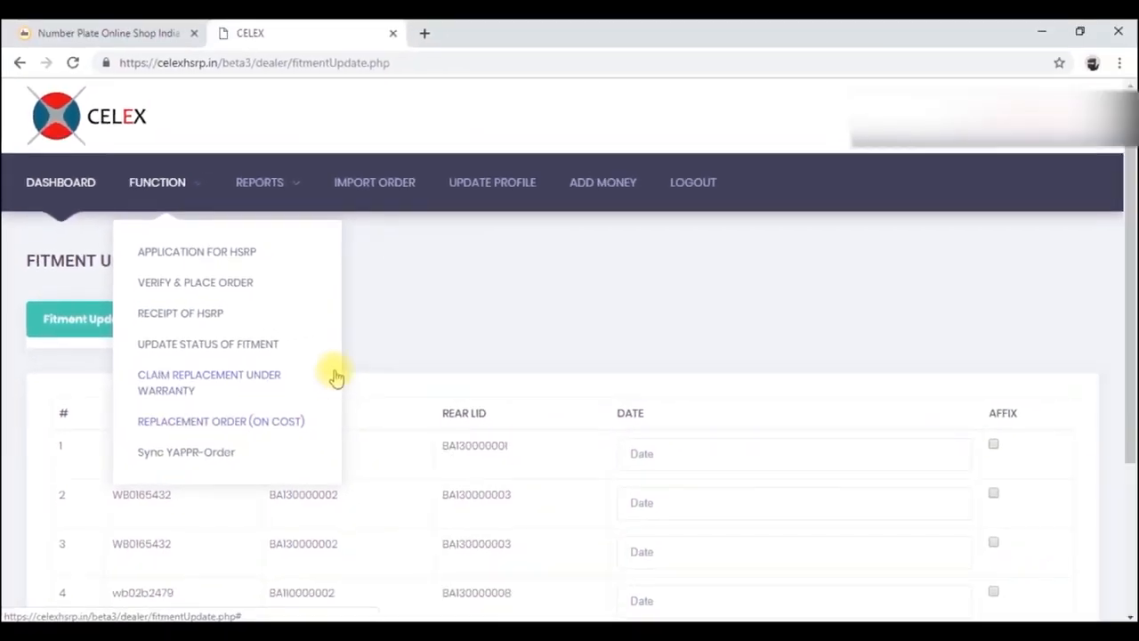
Click DASHBOARD in the top navigation bar to see the balances again.
click(60, 182)
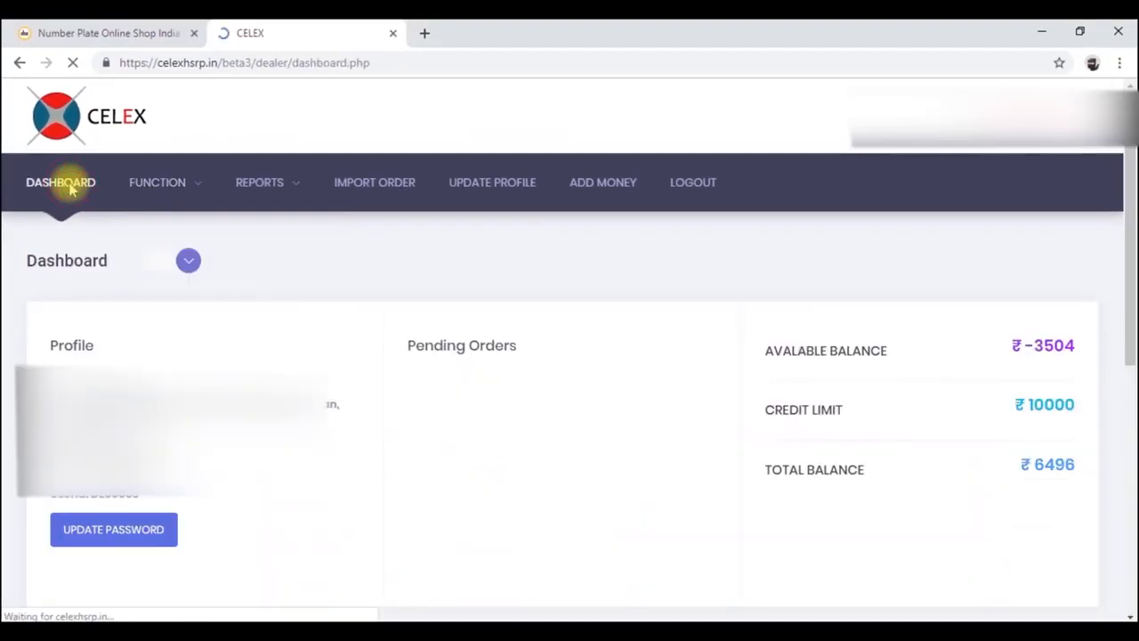